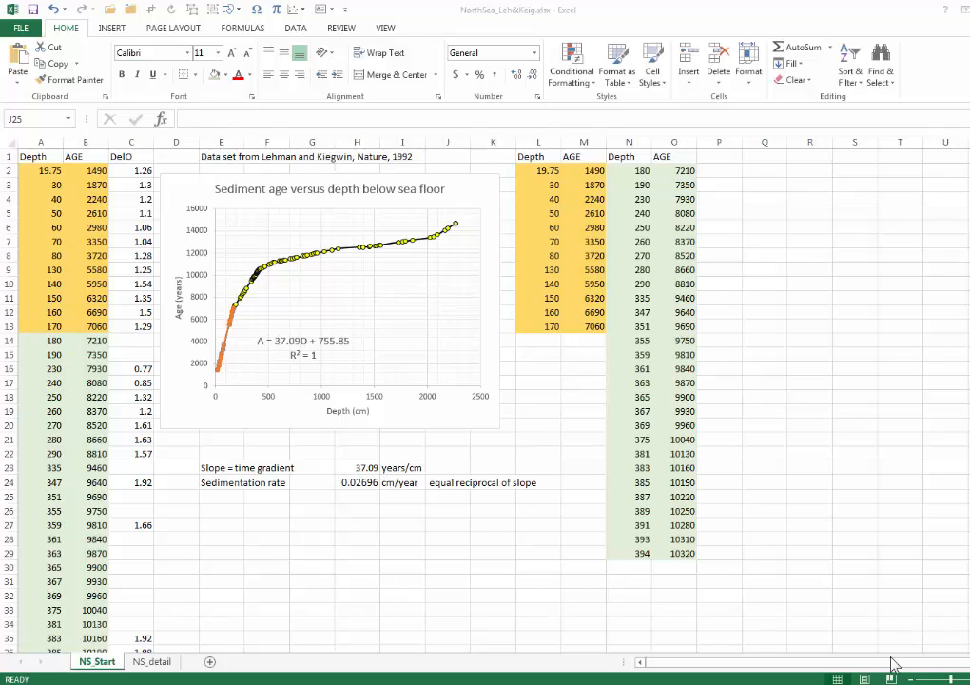
mouse_move(860, 666)
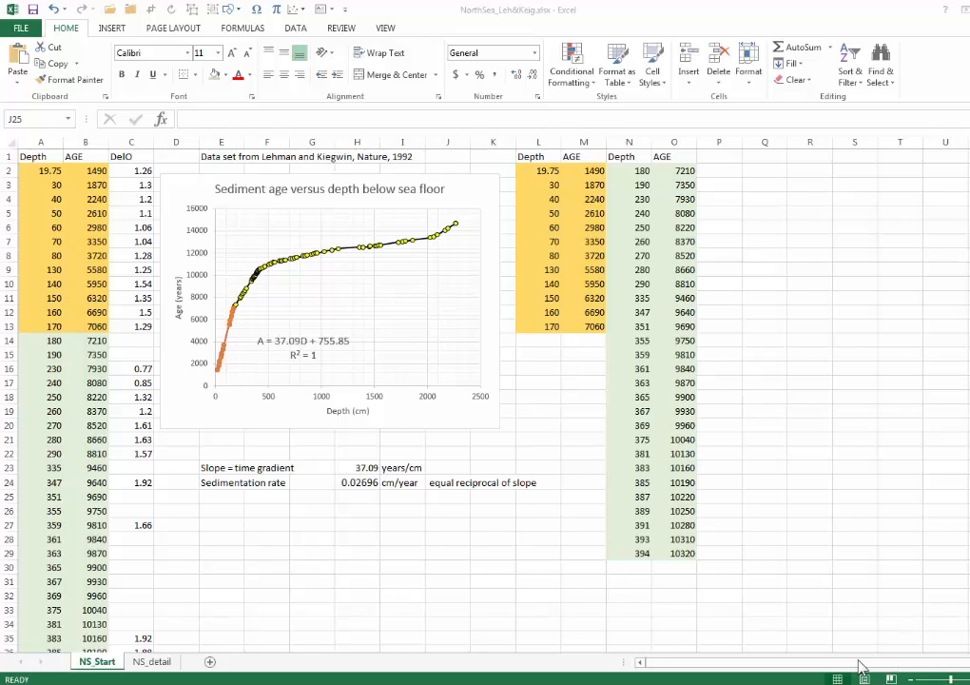
mouse_move(662, 588)
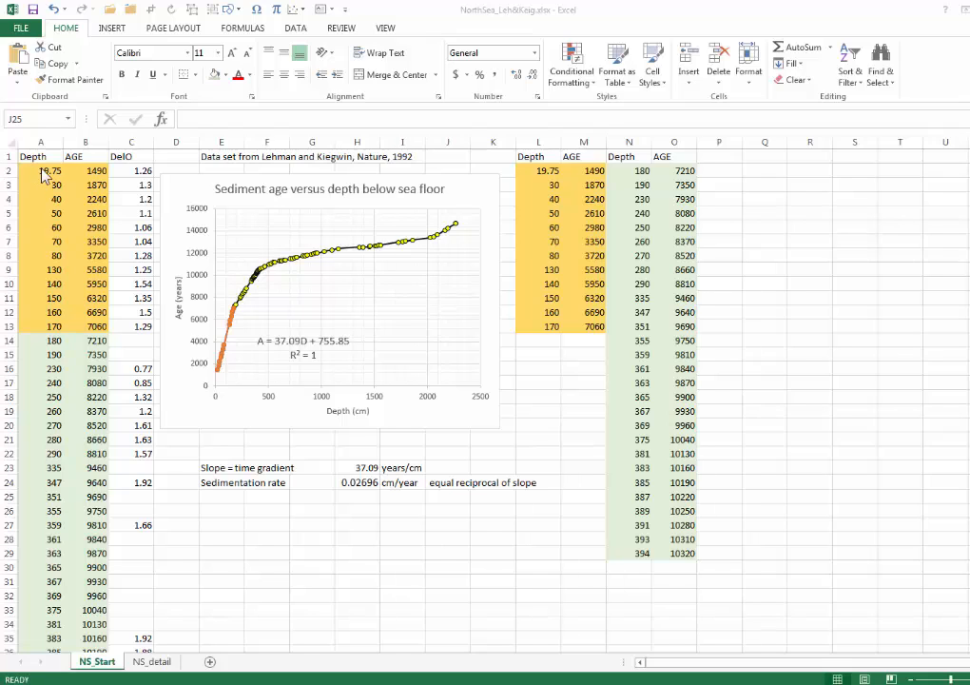
mouse_move(289, 164)
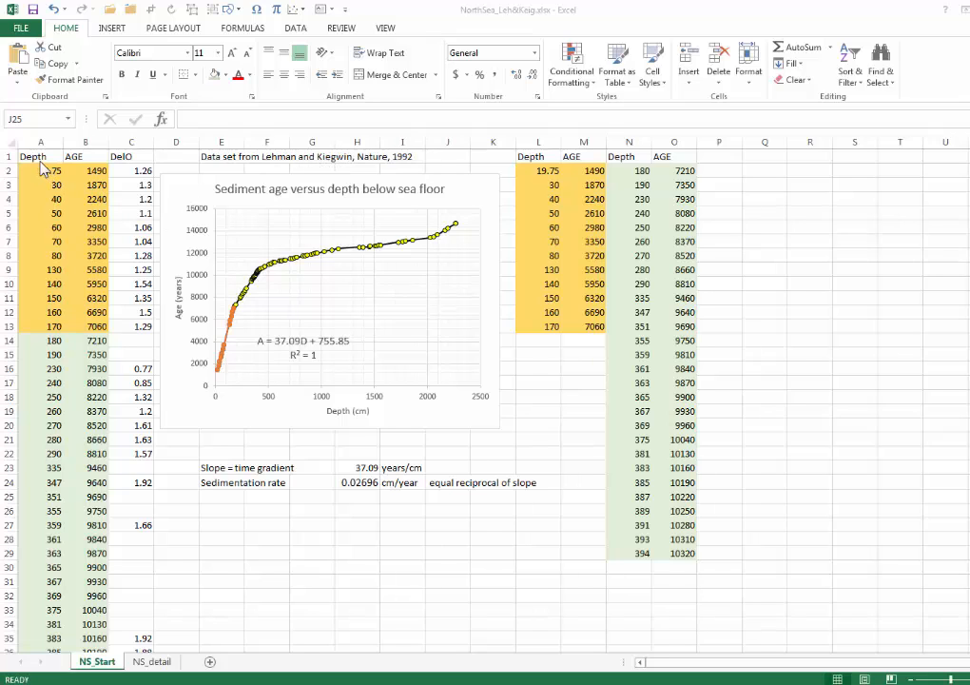
mouse_move(46, 175)
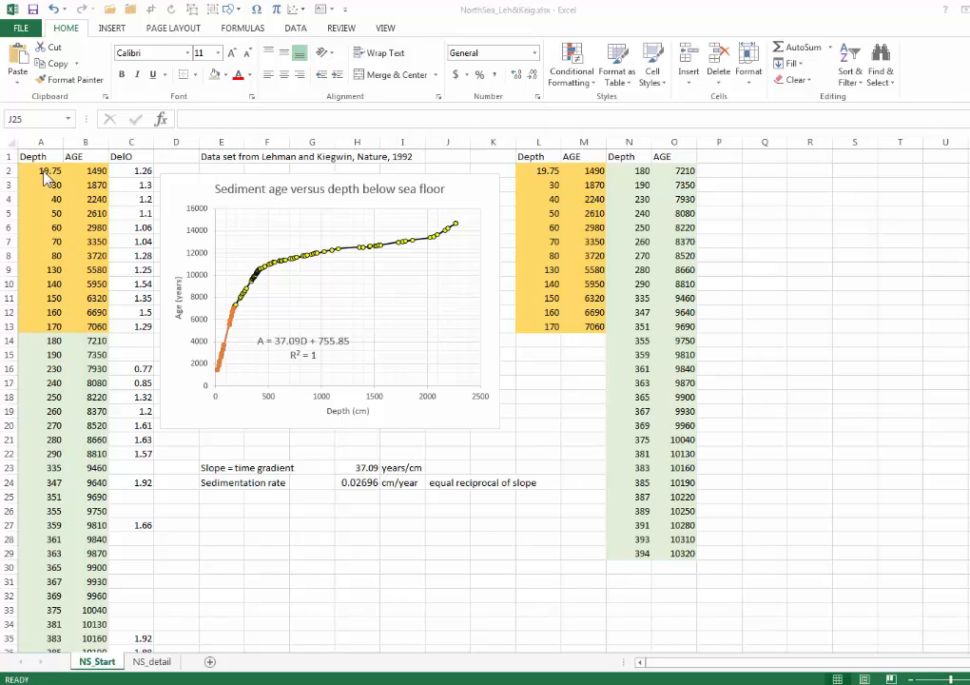
mouse_move(266, 393)
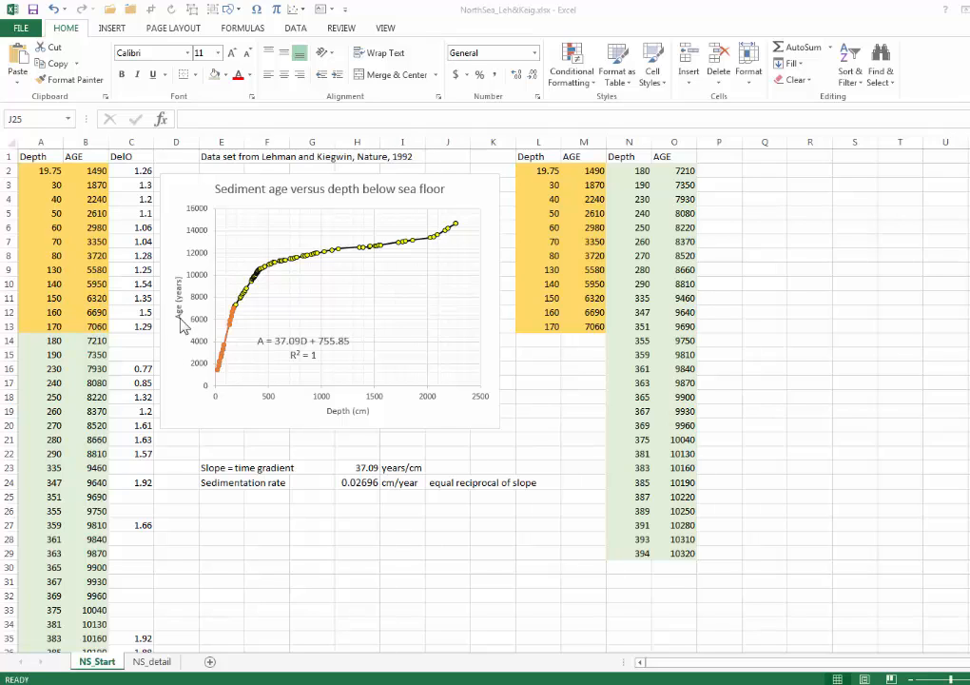
mouse_move(369, 411)
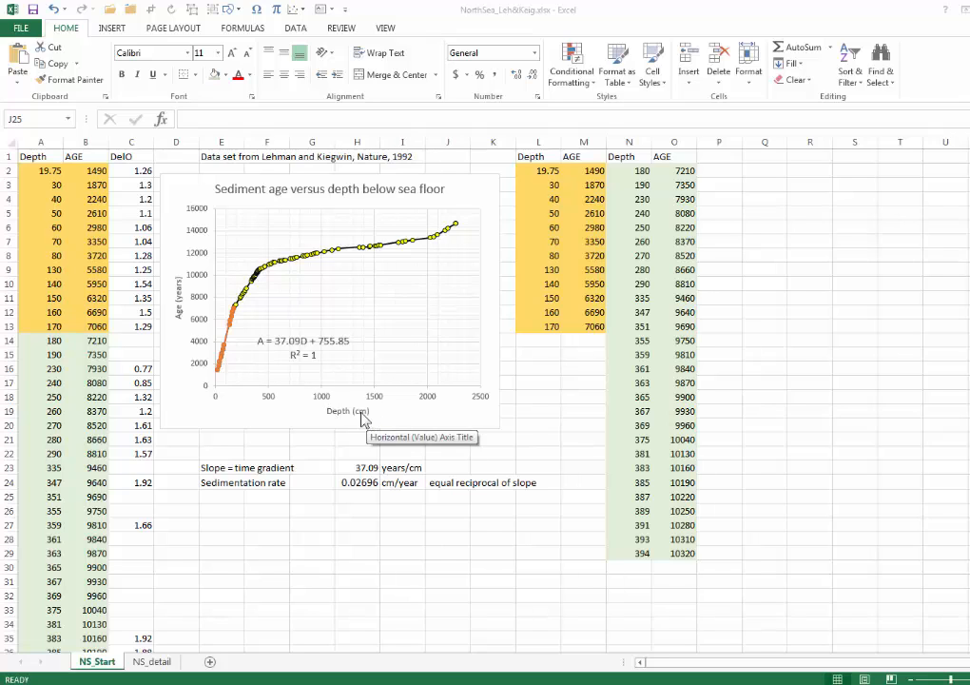
mouse_move(208, 397)
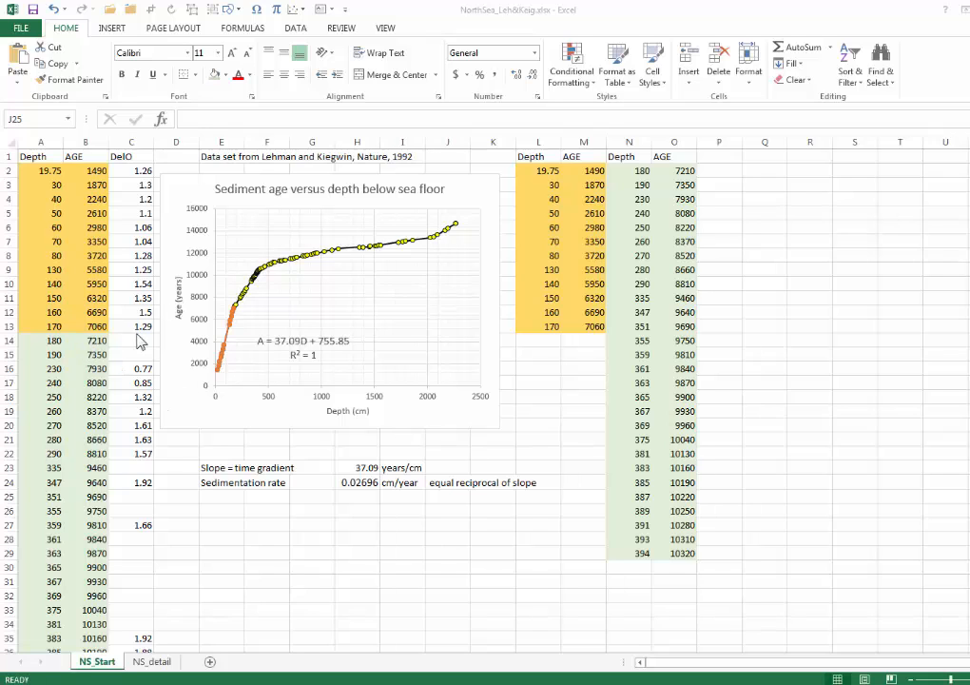
mouse_move(45, 495)
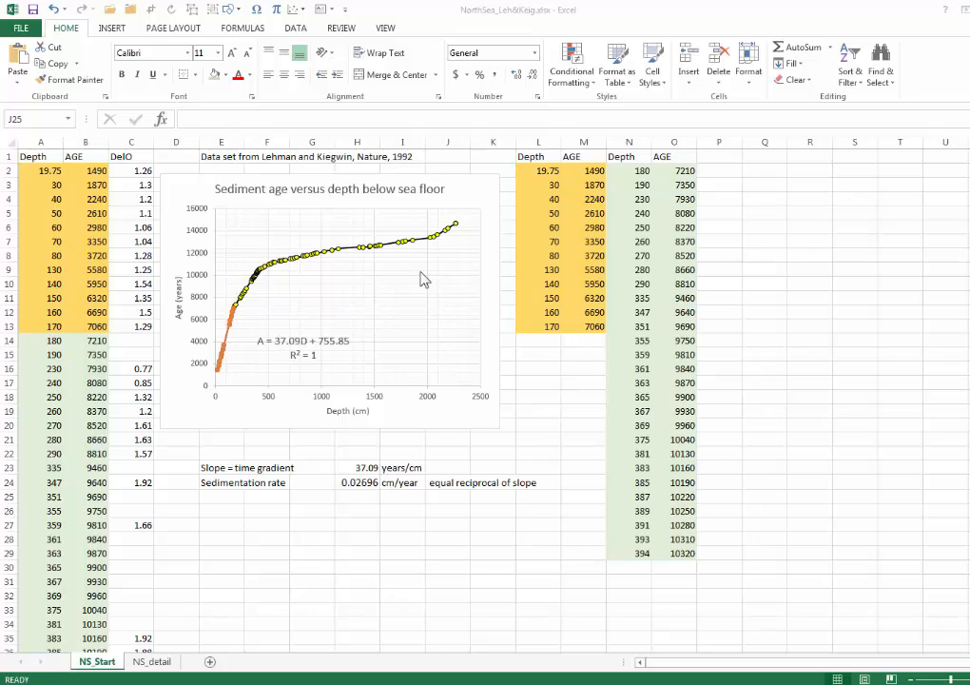
mouse_move(274, 308)
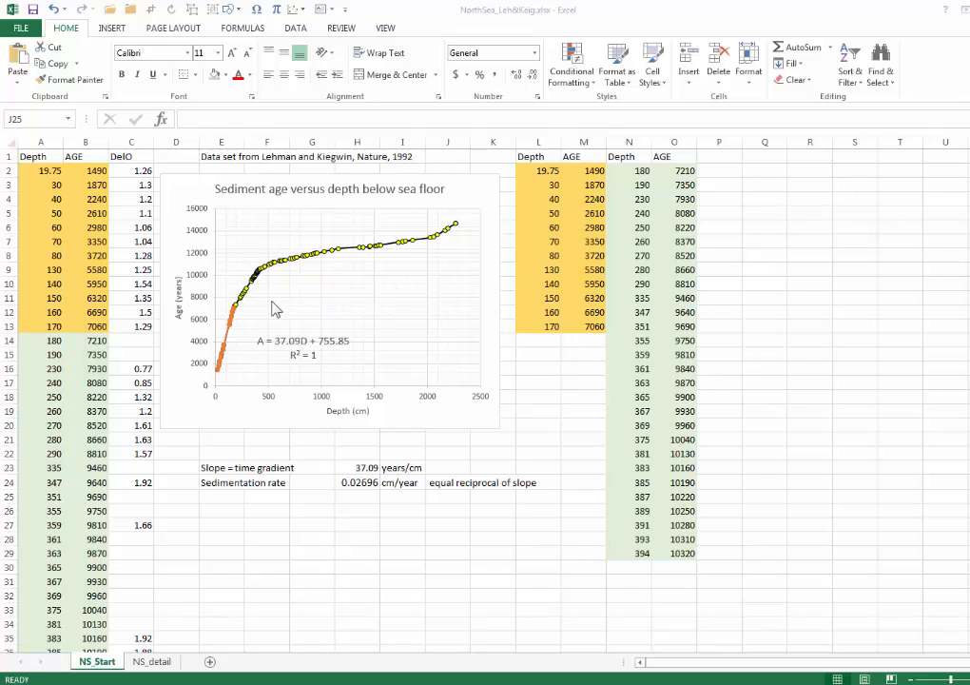
mouse_move(312, 302)
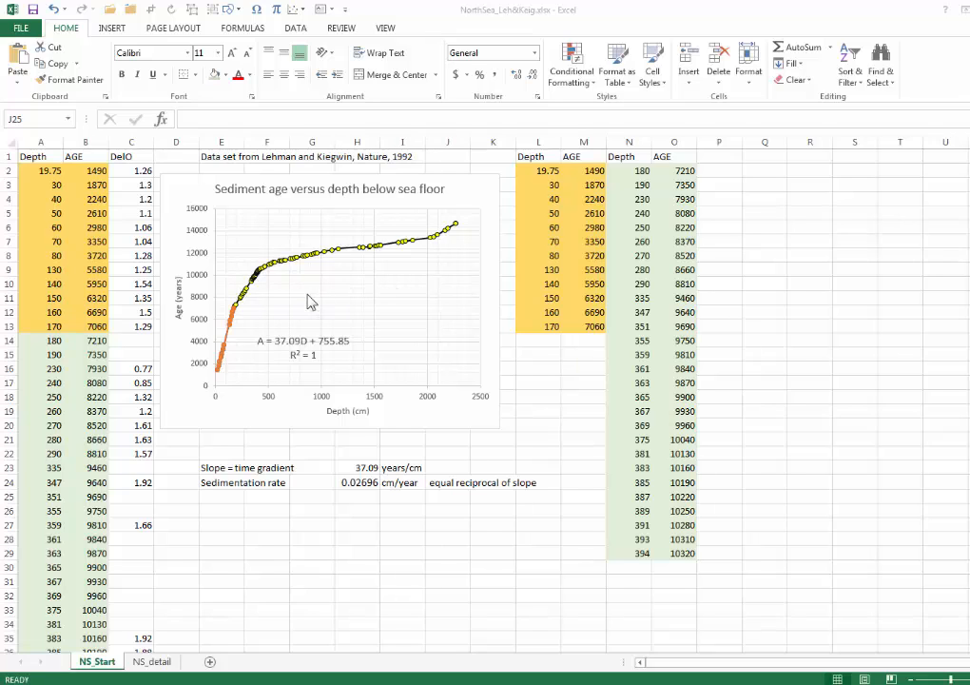
Step: Add series 7210-10320 with X values N2:N29 and Y values O2:O29 via Select Data
right_click(312, 285)
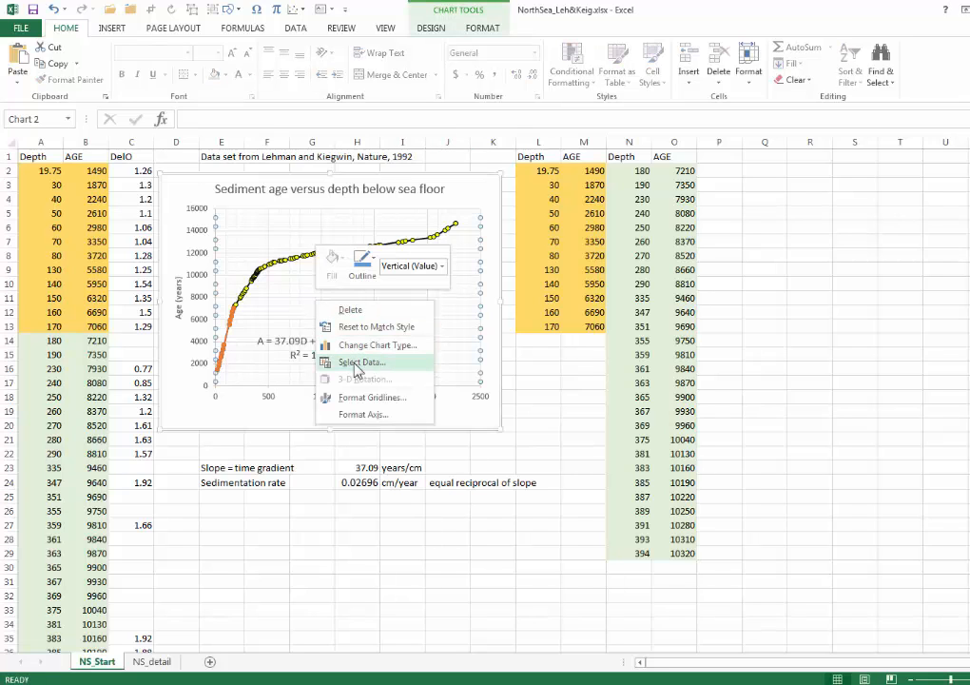
click(361, 361)
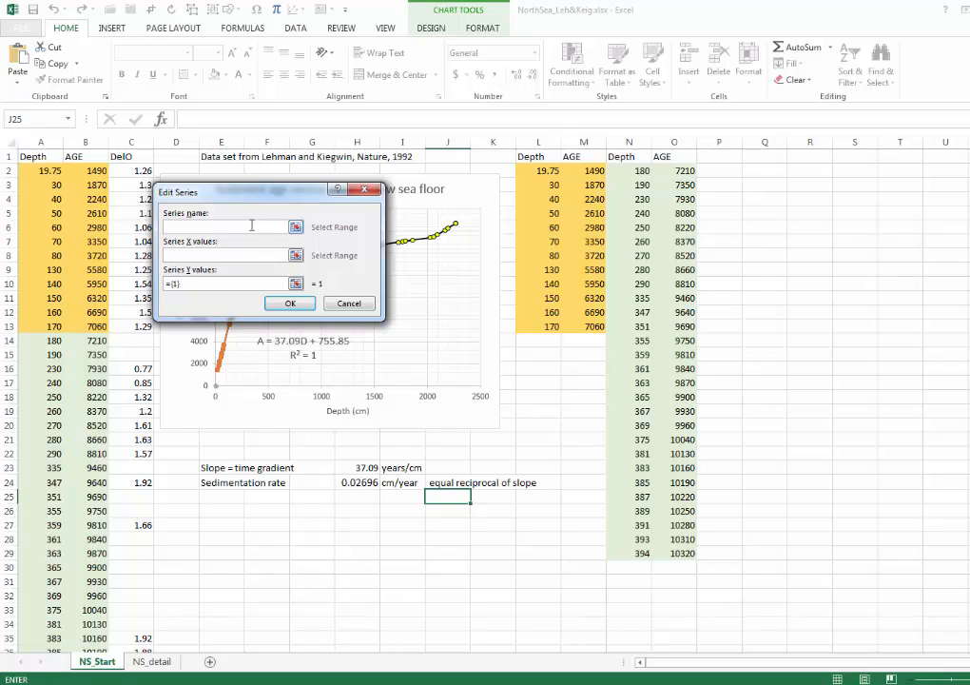
text(7210)
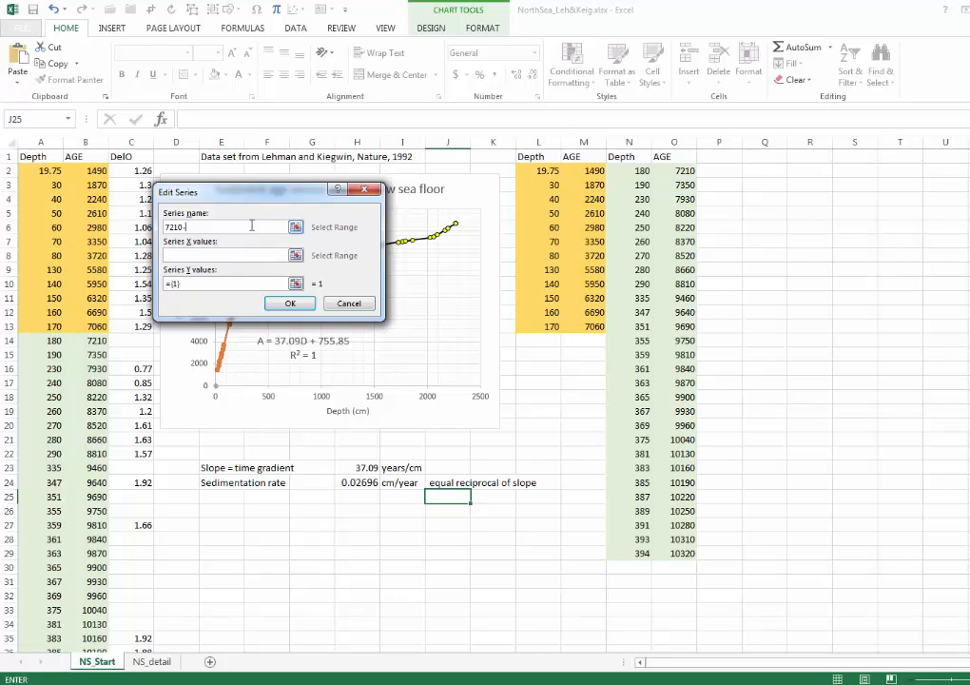
text(-10320)
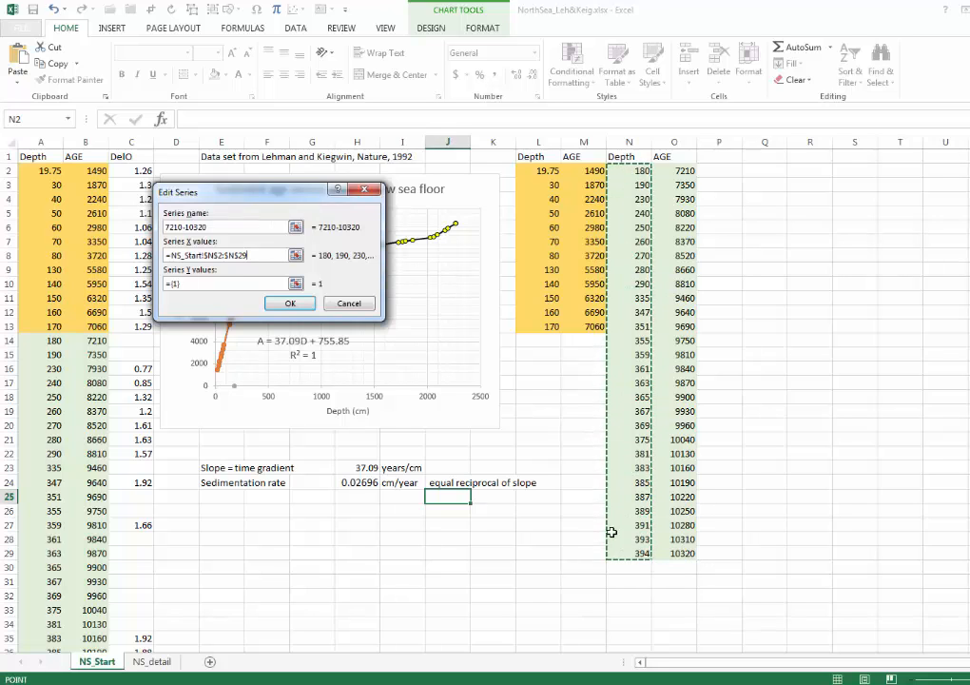
click(225, 283)
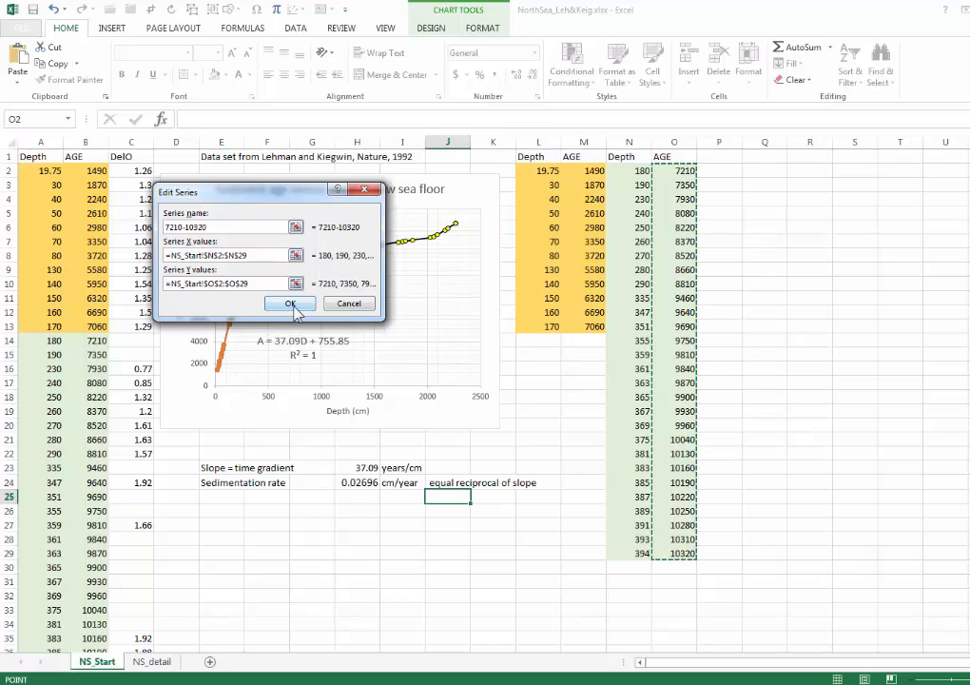
click(289, 303)
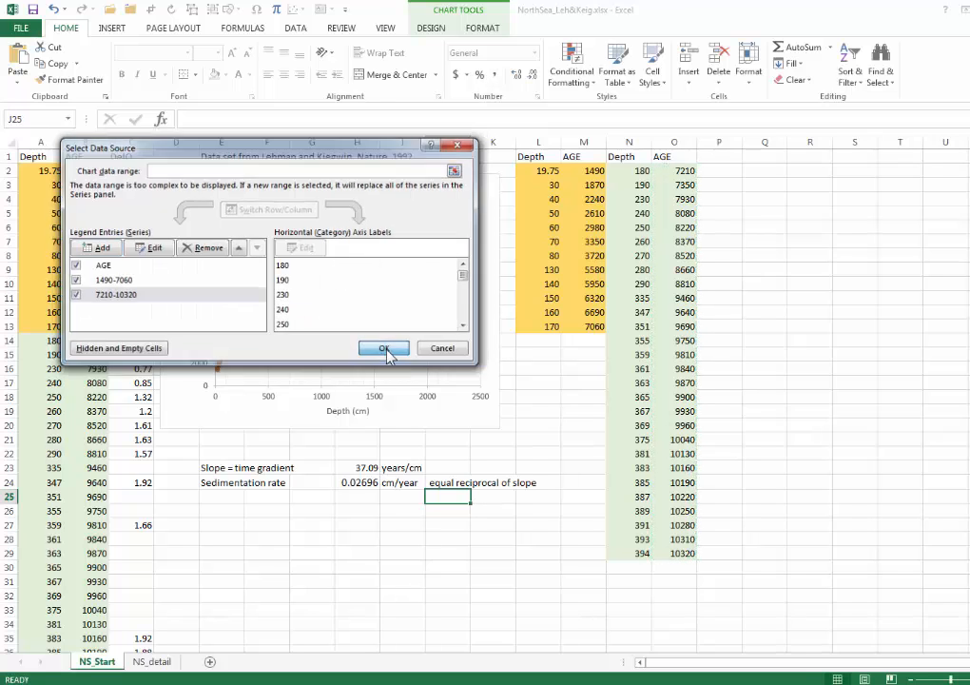
click(384, 346)
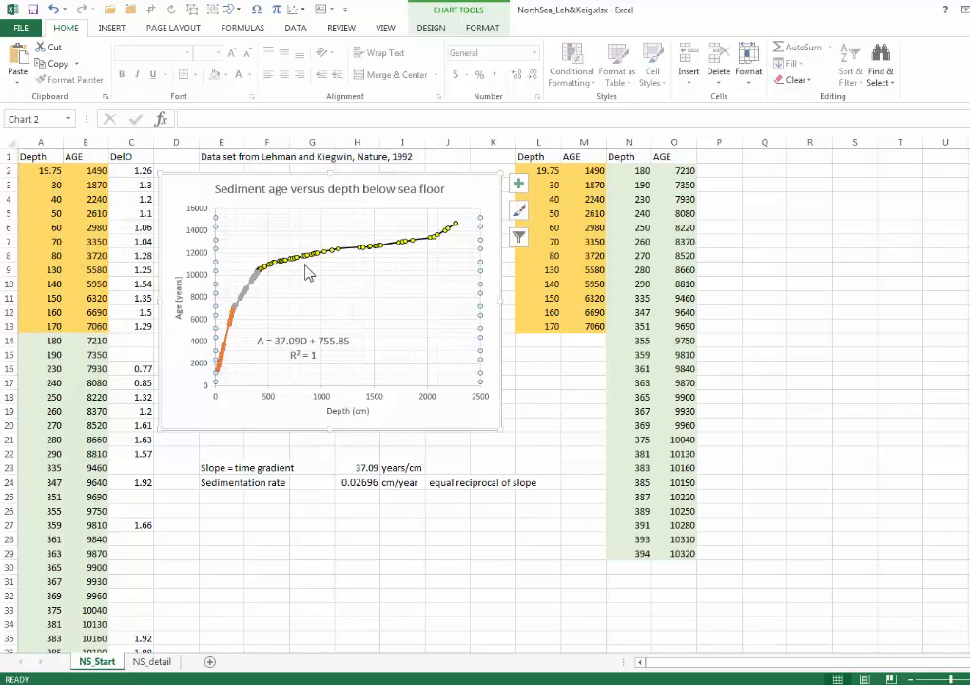
mouse_move(301, 276)
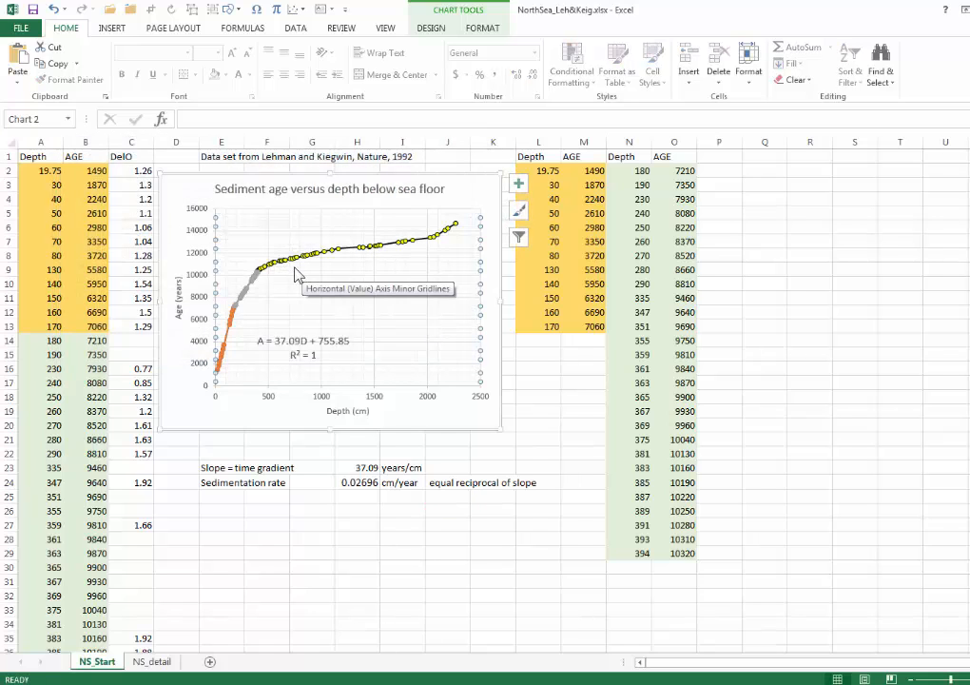
mouse_move(338, 258)
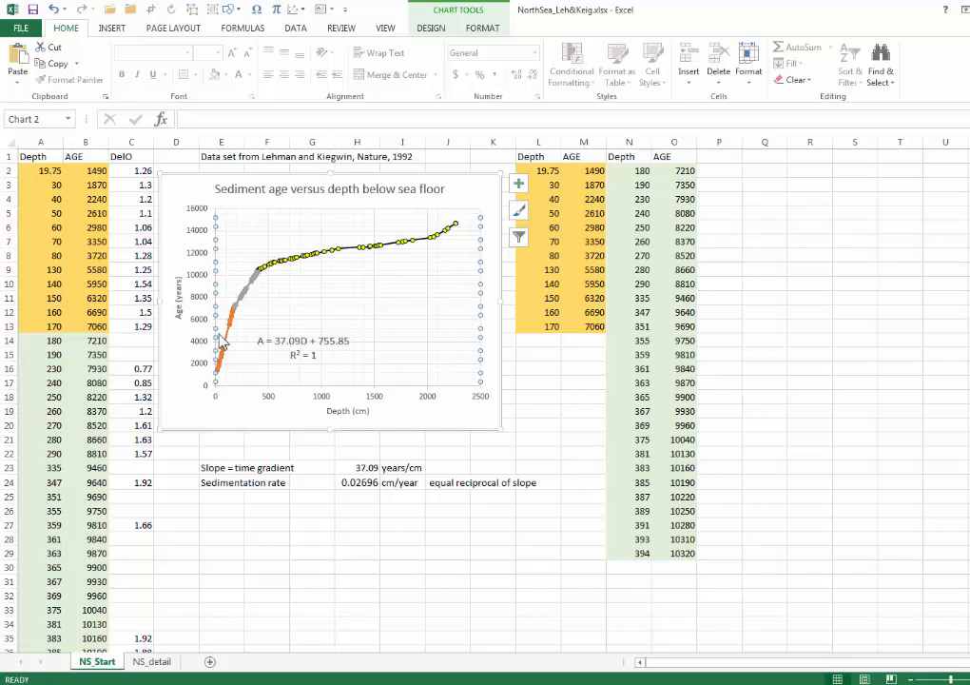
mouse_move(388, 325)
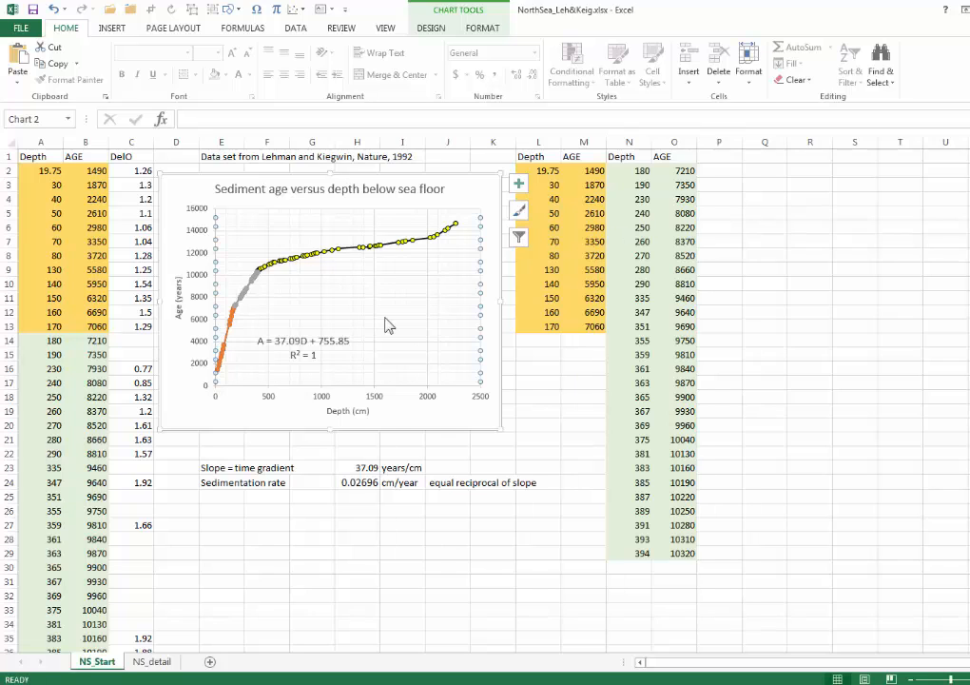
mouse_move(249, 297)
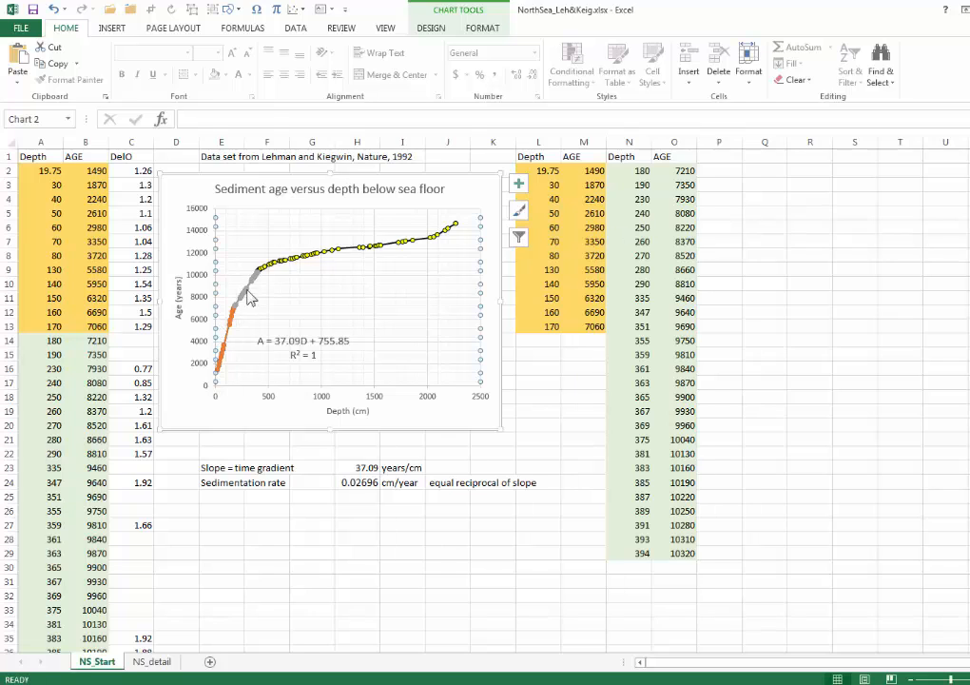
Step: Add a linear trendline with equation to 7210-10320 and relabel it A = 14.558D + 4585
right_click(251, 295)
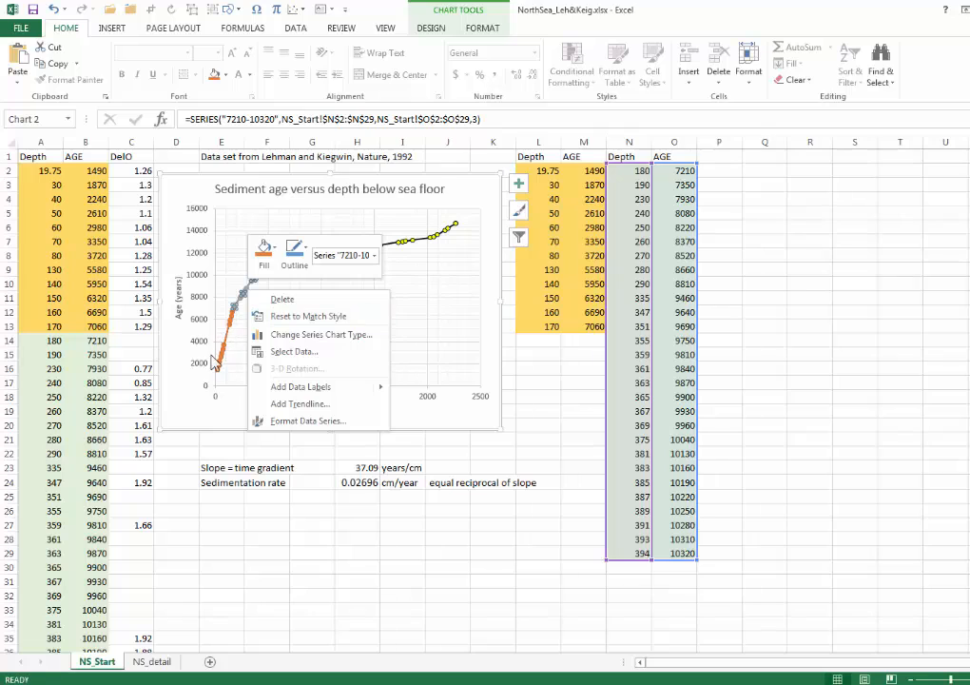
mouse_move(216, 359)
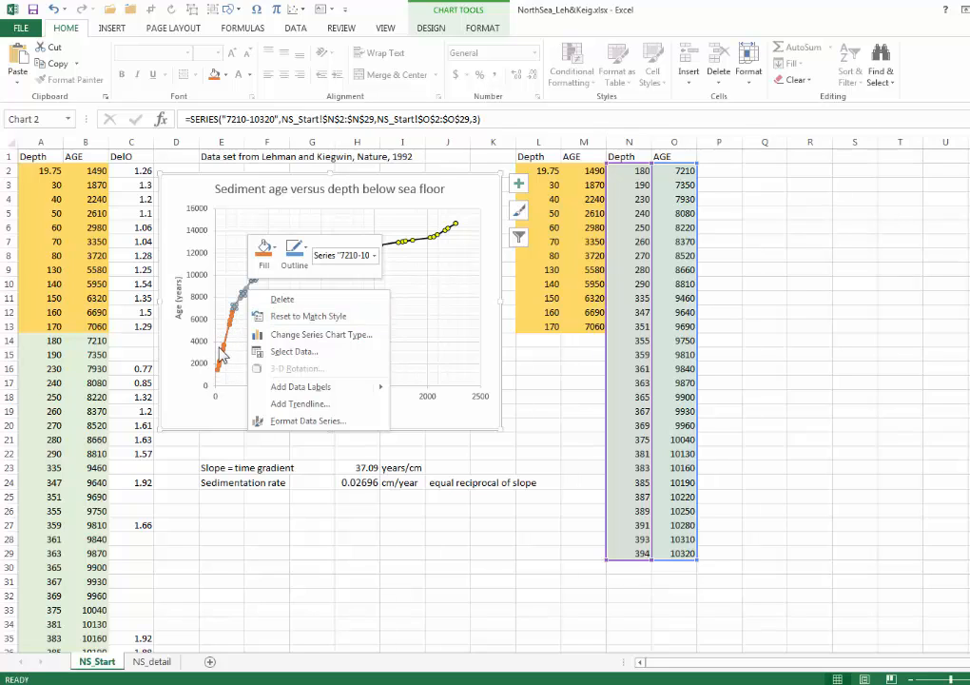
mouse_move(300, 404)
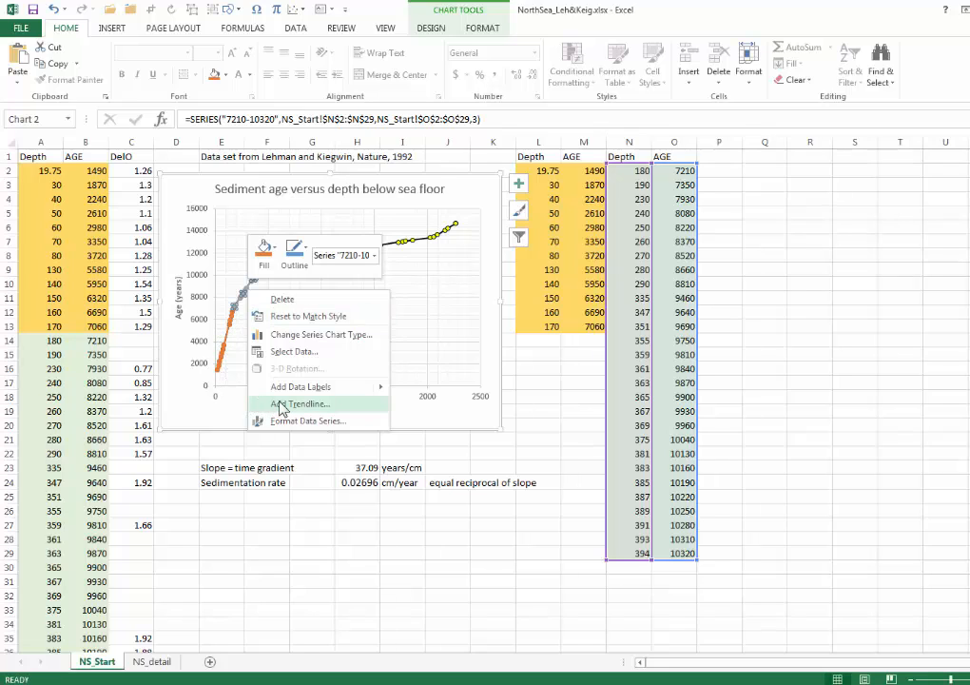
click(303, 403)
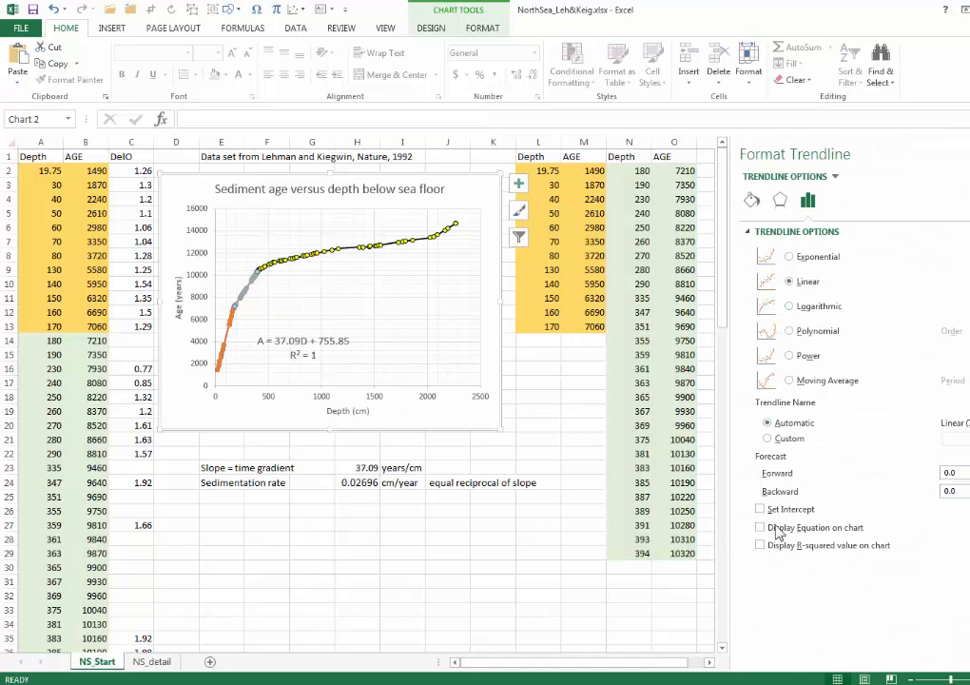
click(761, 527)
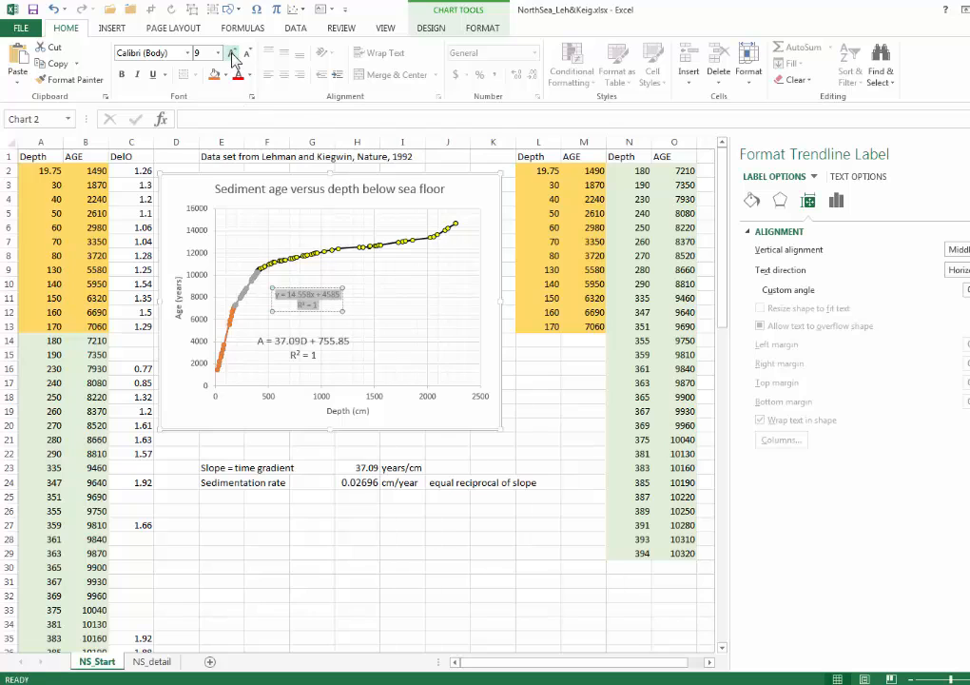
click(232, 53)
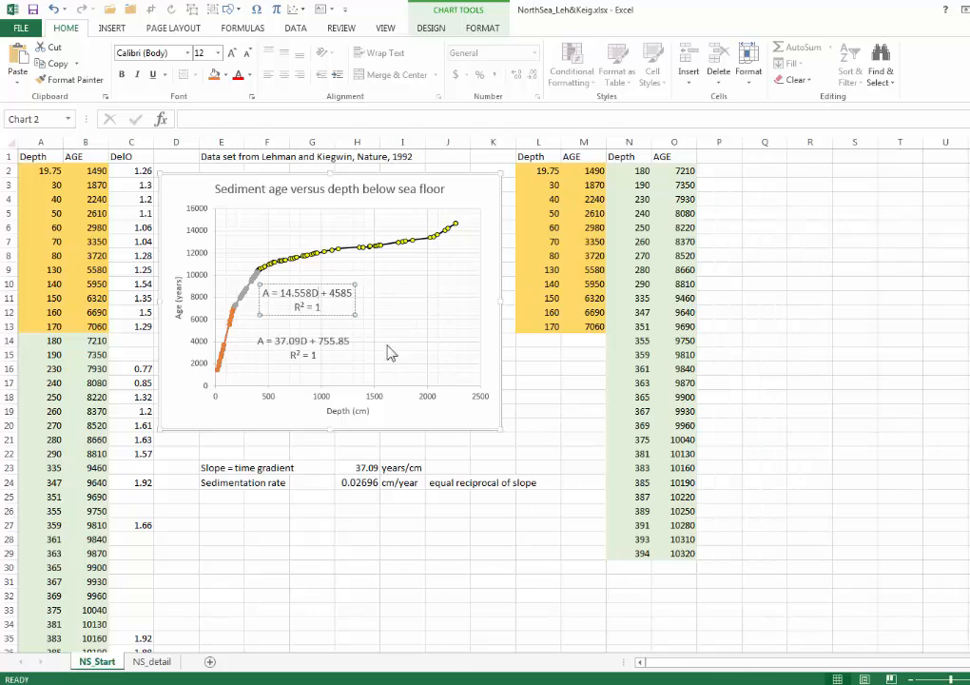
mouse_move(266, 353)
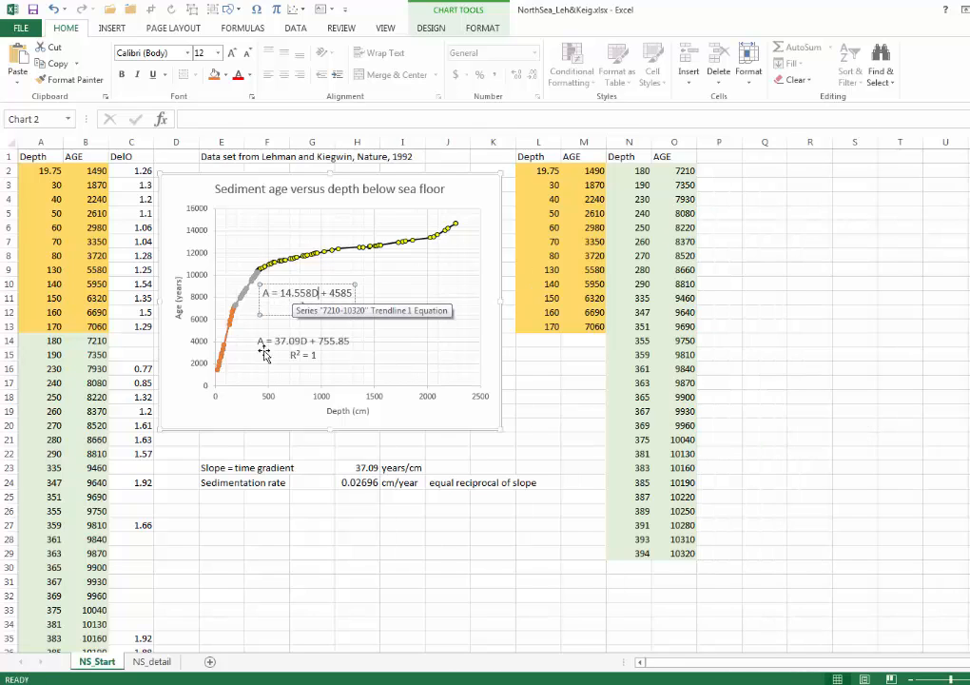
Step: Enter the labels Slope and Sedimentation rate in E25:E26
click(221, 495)
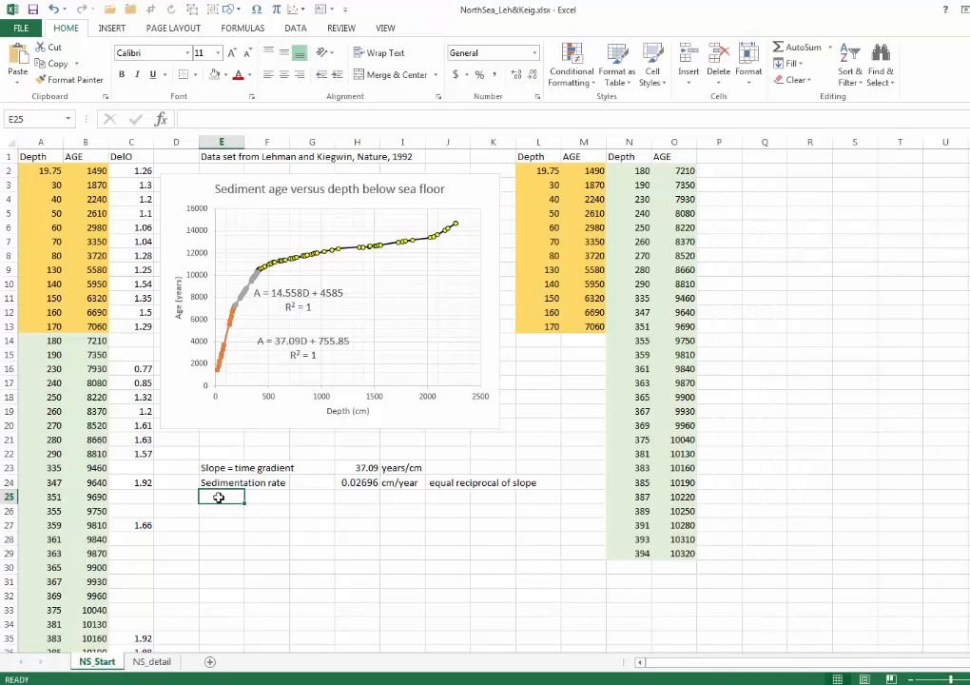
text(Slope = time gradient)
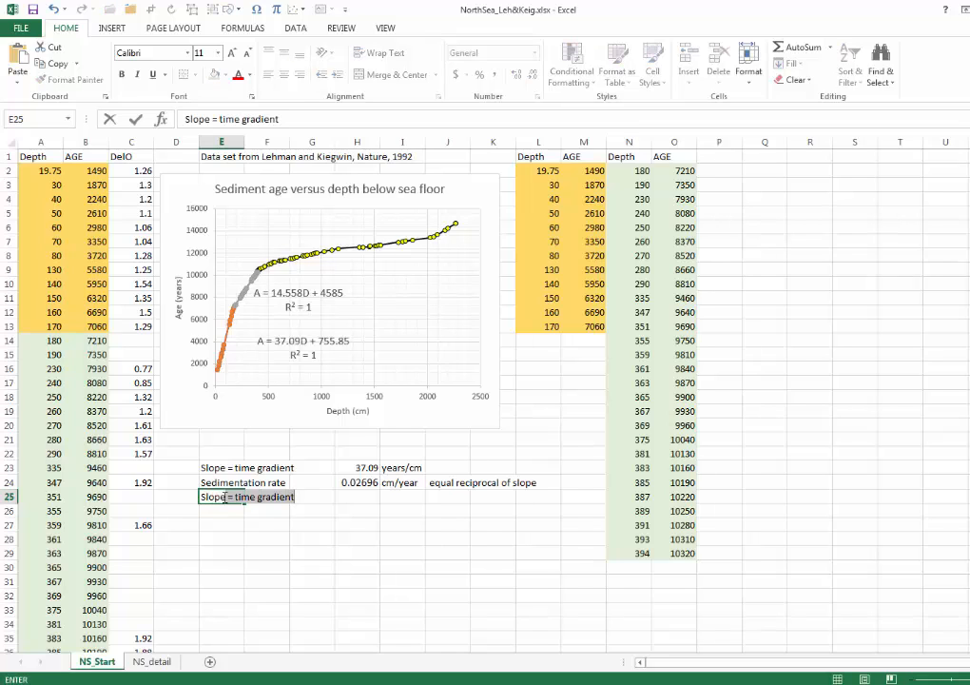
double_click(247, 497)
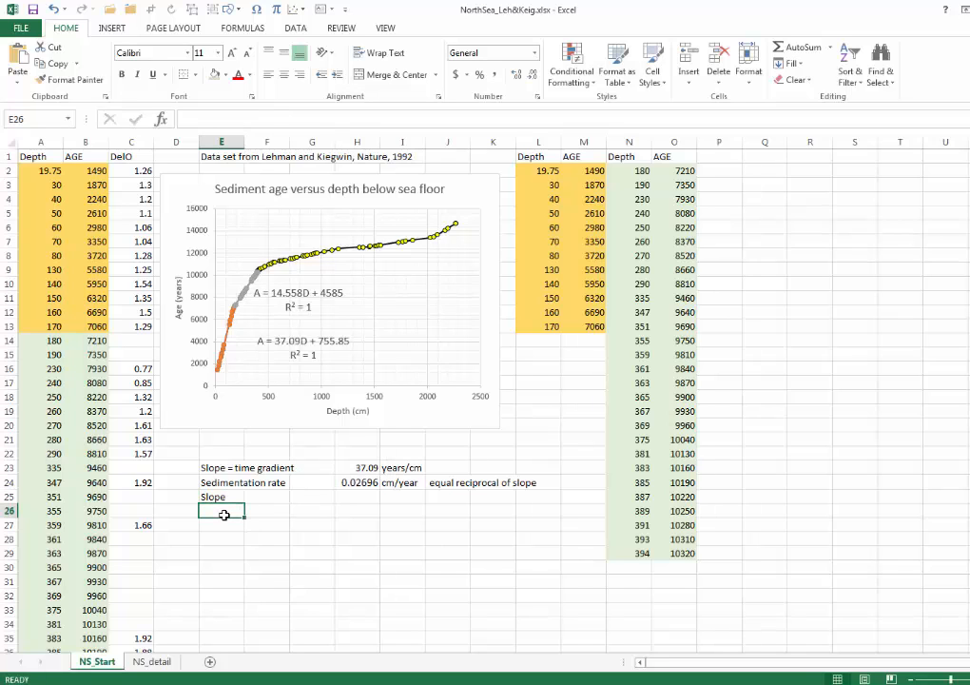
text(Sedimentation rate)
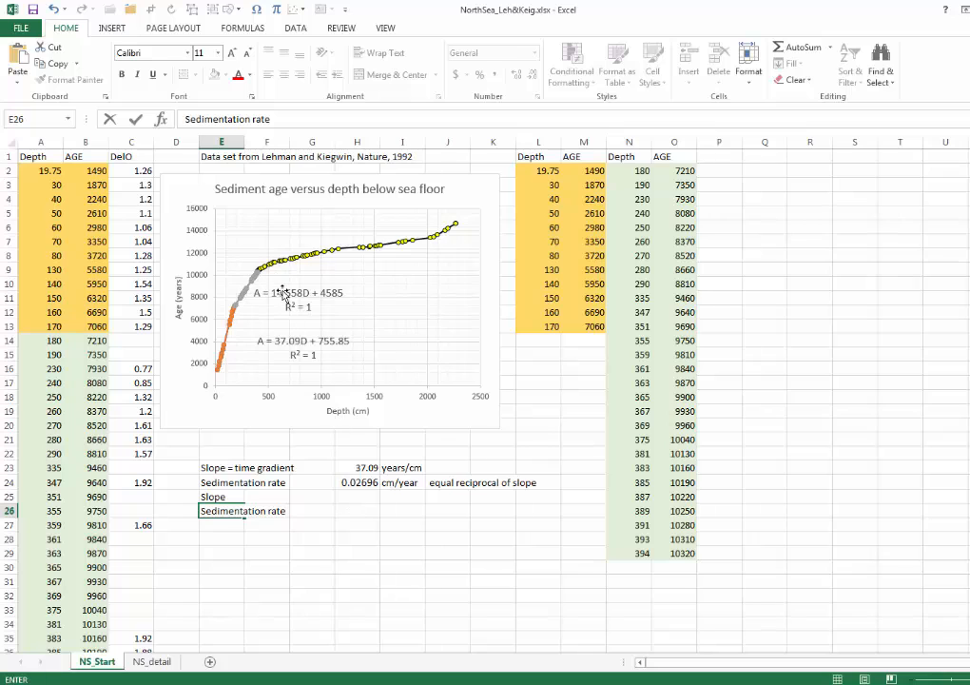
Step: Paste slope 14.558 into H25 and add the unit year/cm
click(297, 299)
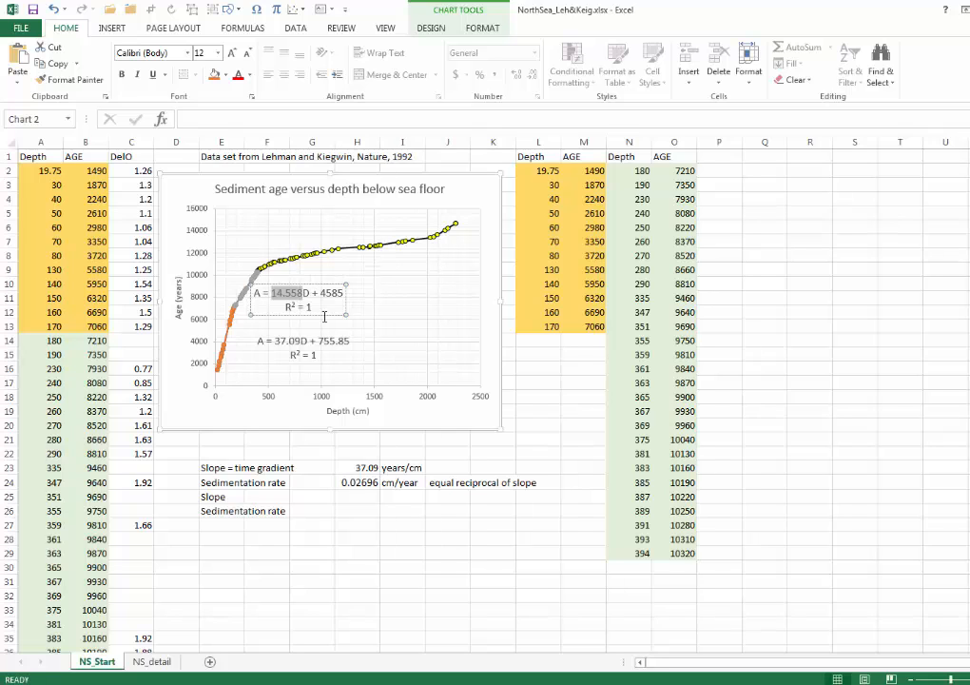
click(357, 497)
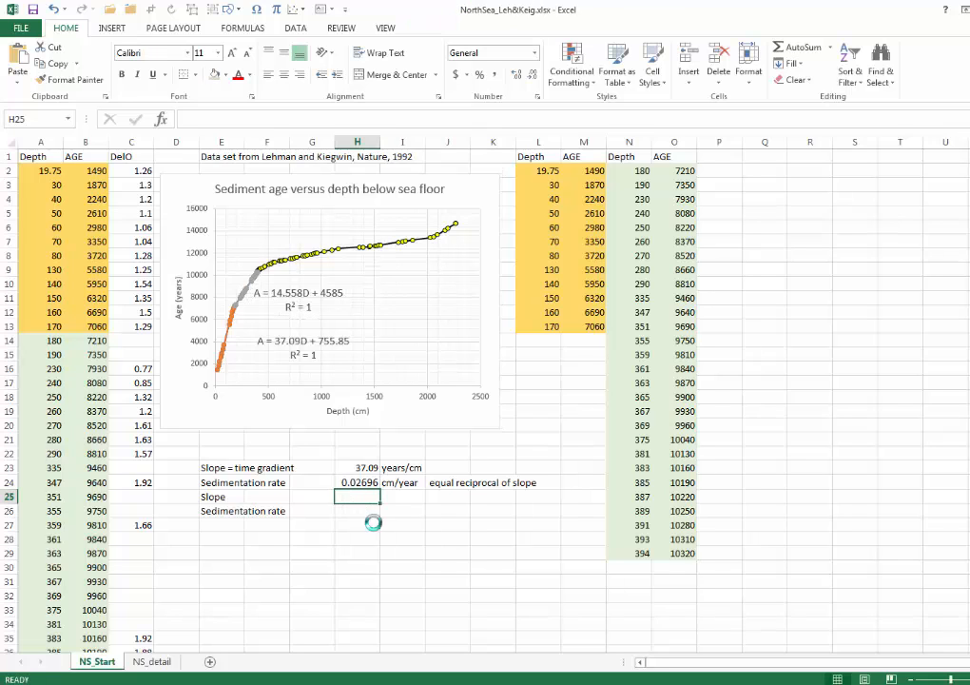
key(ctrl+v)
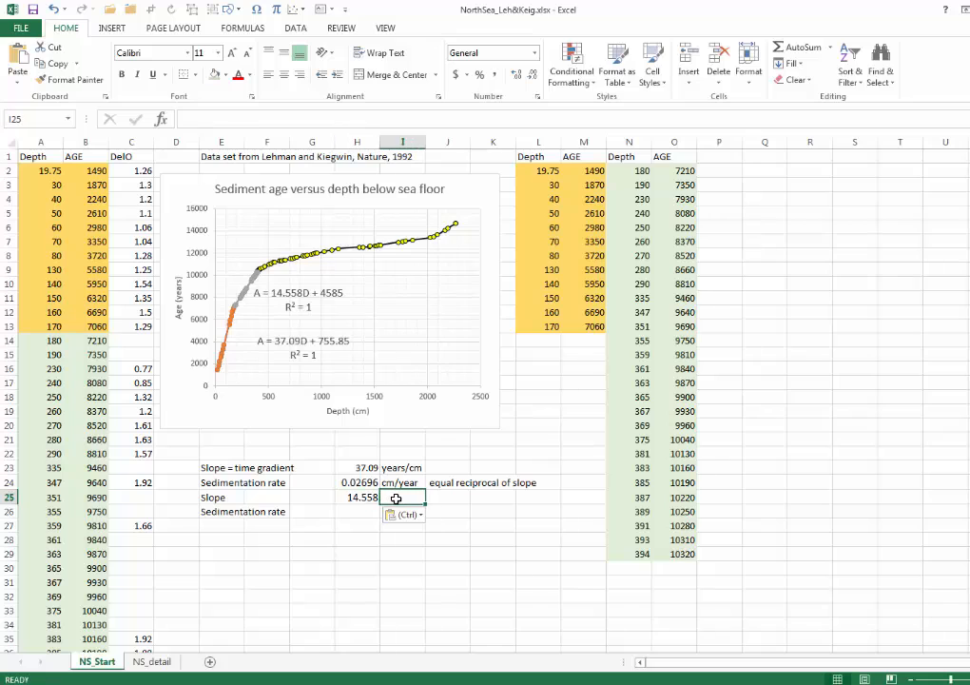
text(year/)
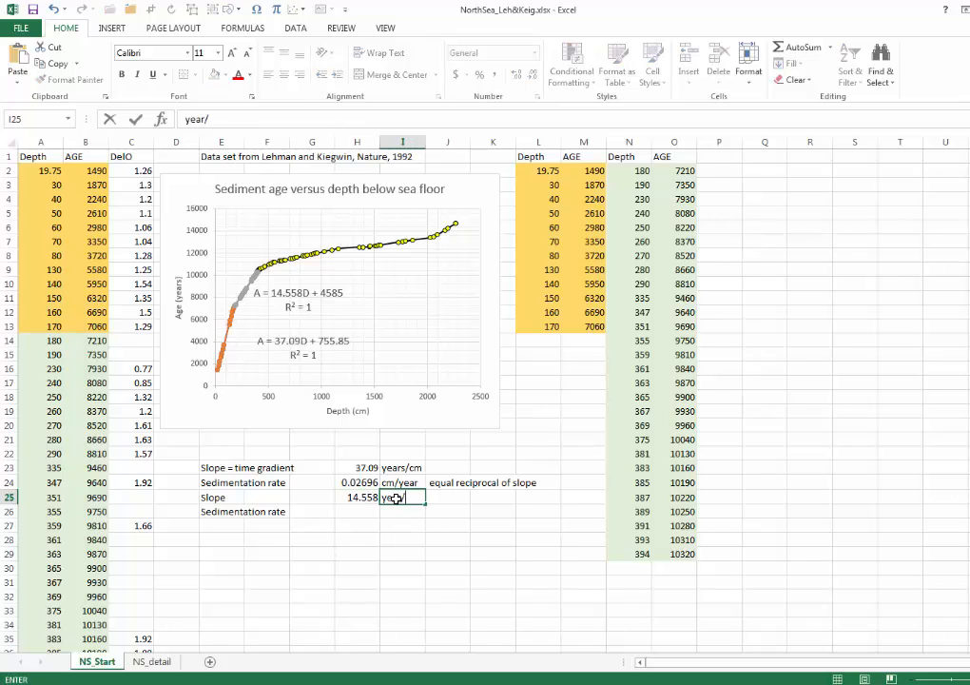
text(cm)
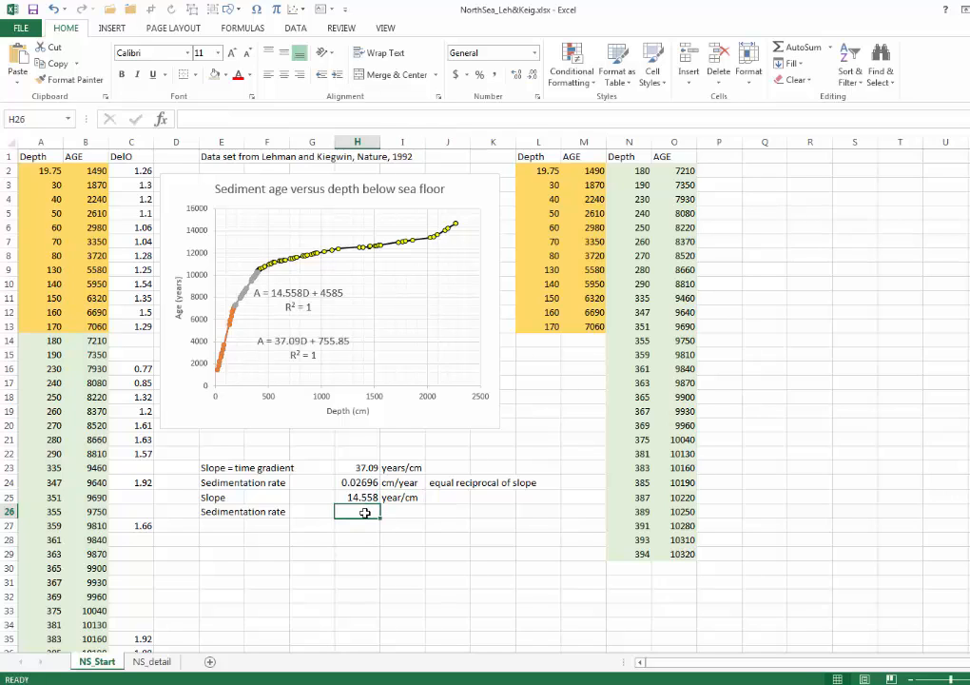
Step: Compute the sedimentation rate as =1/H25 in H26 with unit cm/year
text(=1/)
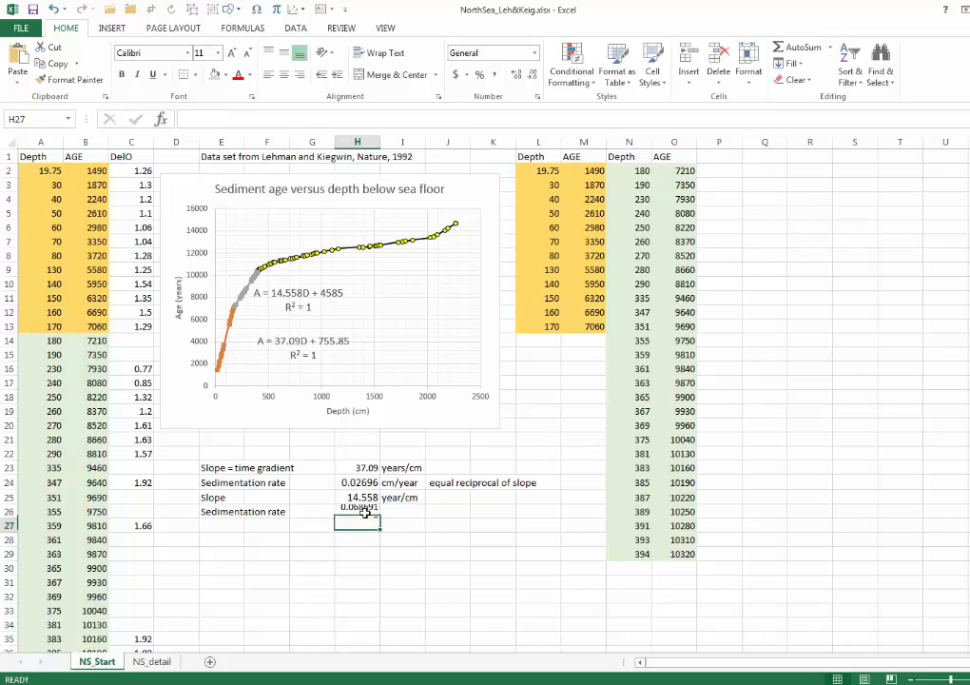
click(358, 525)
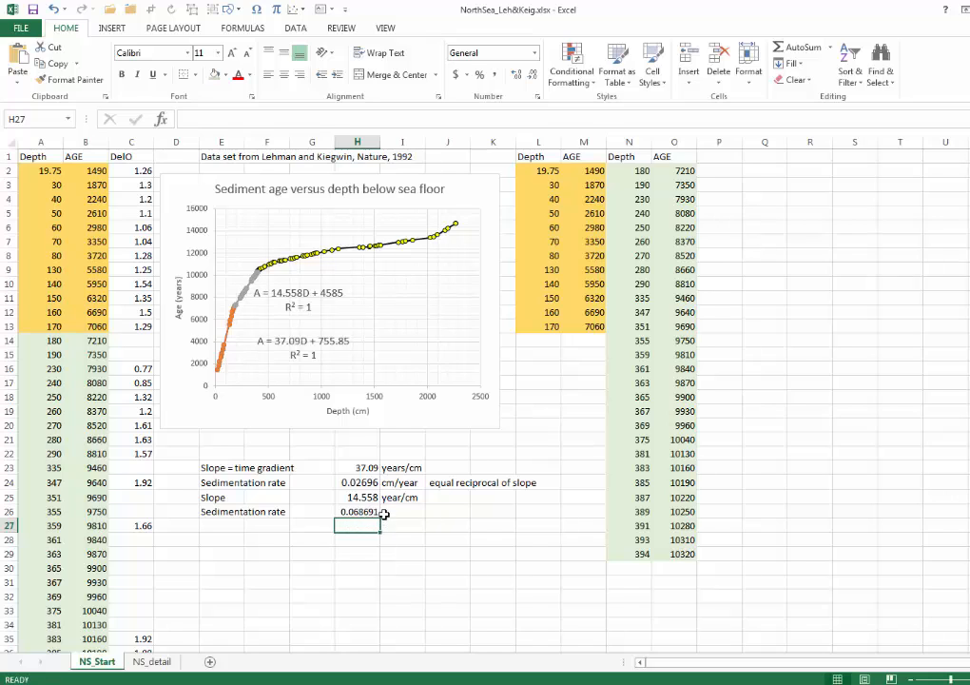
click(401, 512)
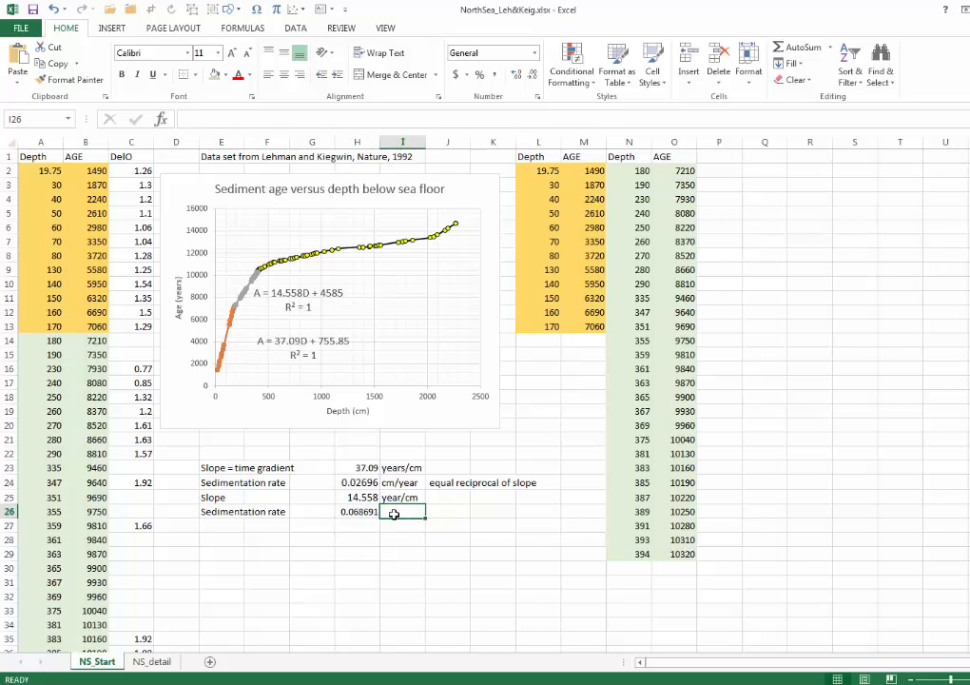
text(cm/year)
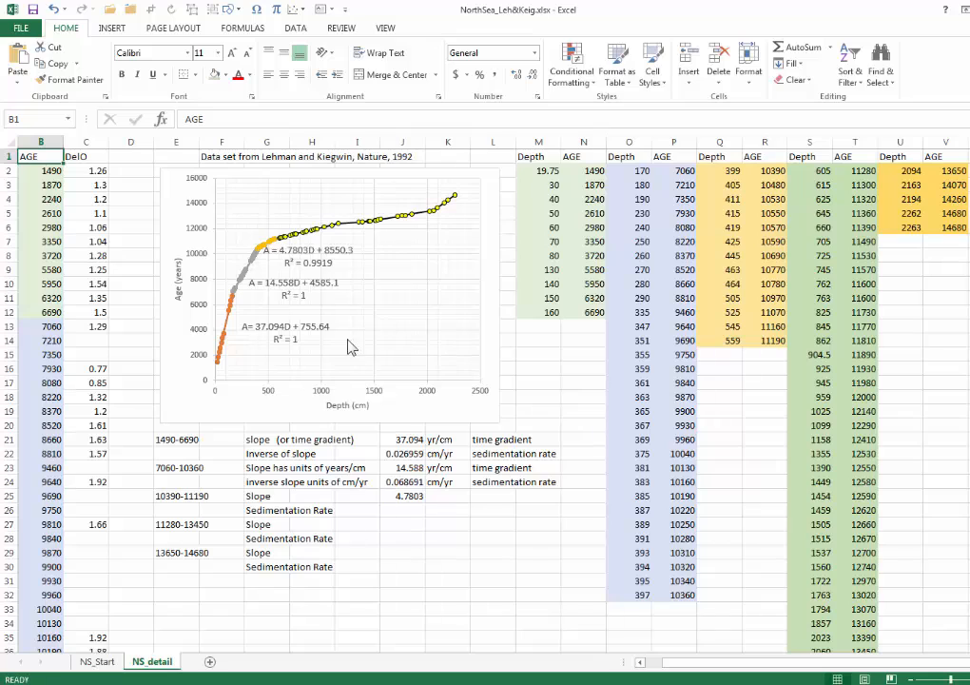
mouse_move(121, 179)
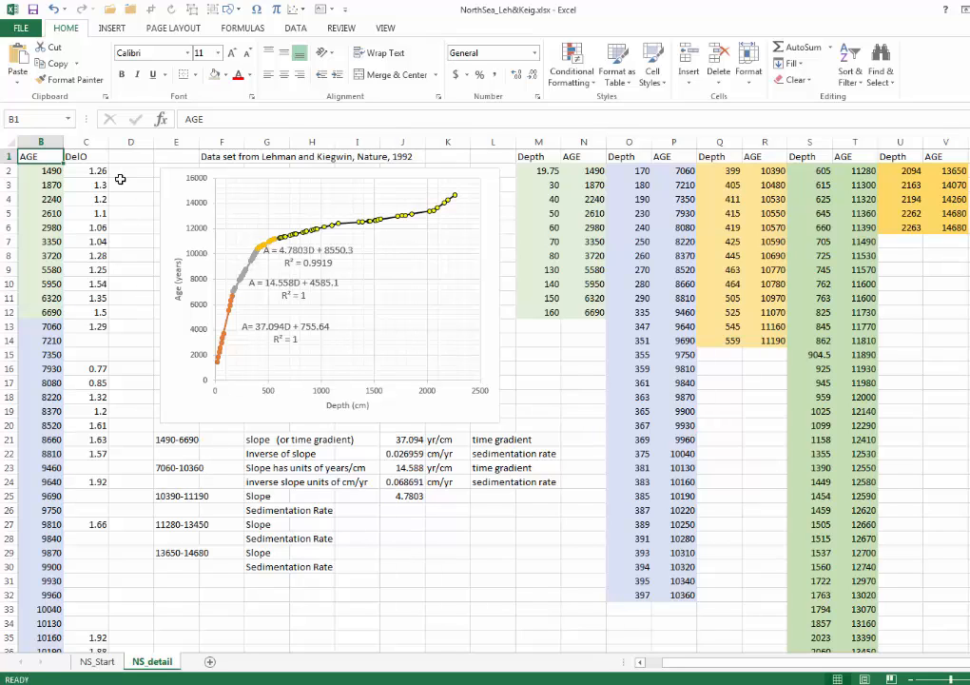
mouse_move(243, 276)
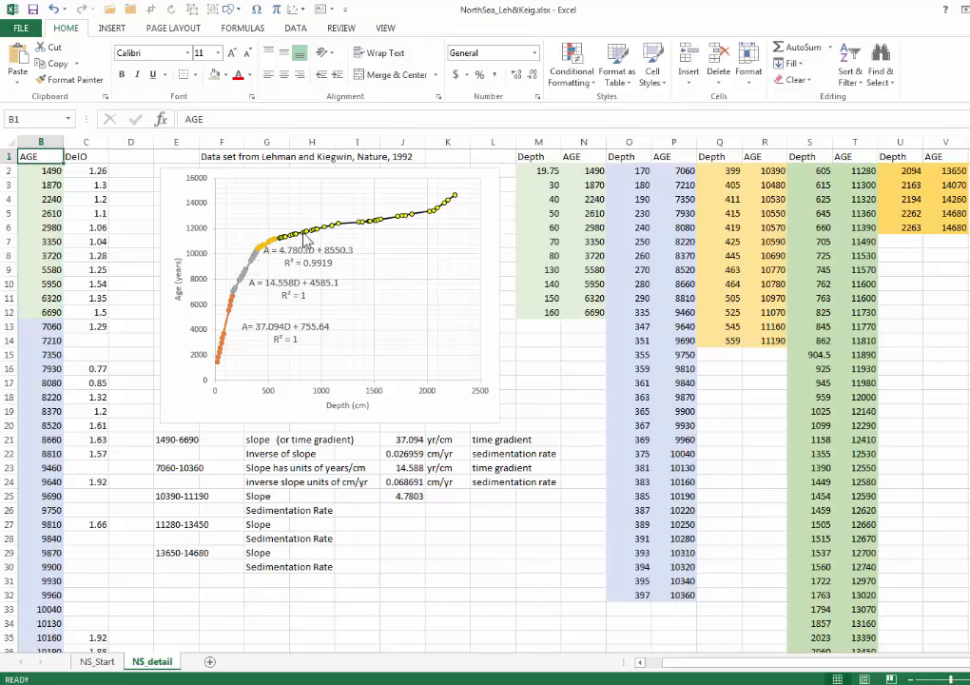
mouse_move(384, 220)
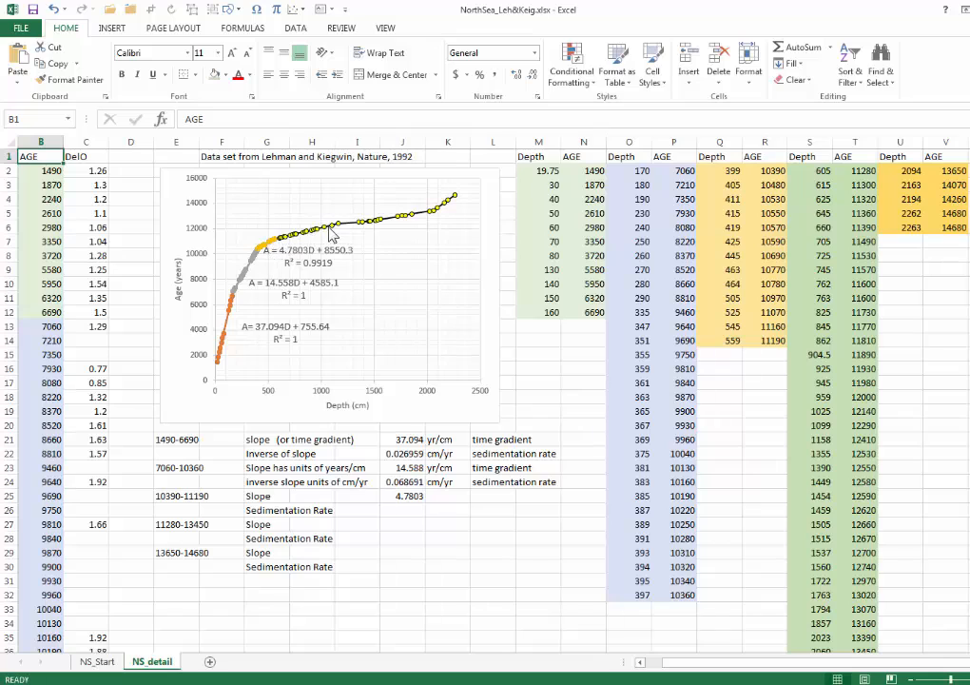
mouse_move(221, 278)
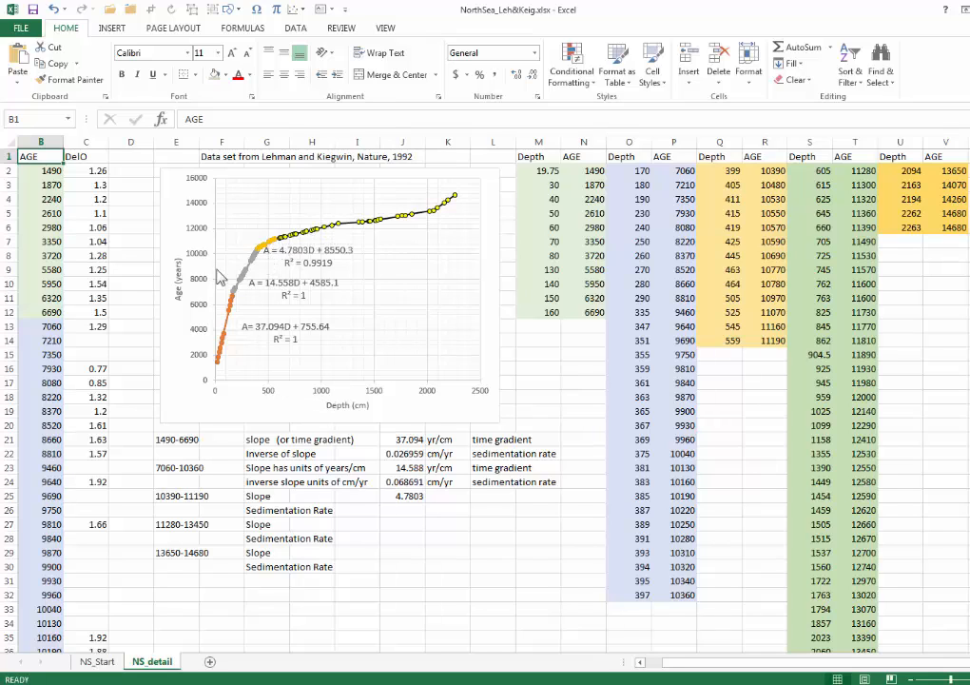
mouse_move(278, 384)
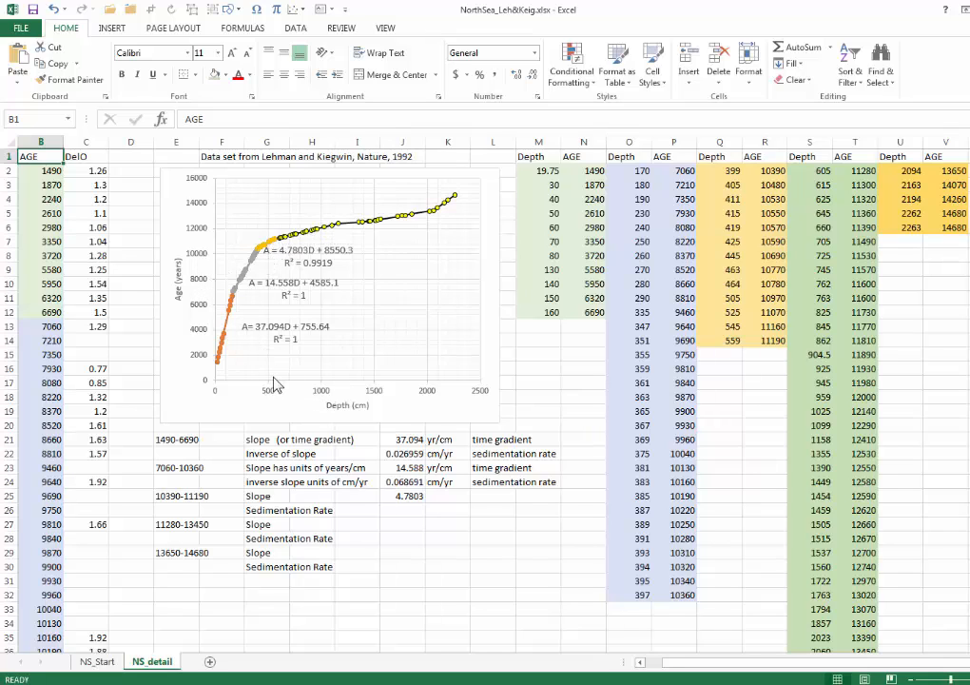
mouse_move(328, 236)
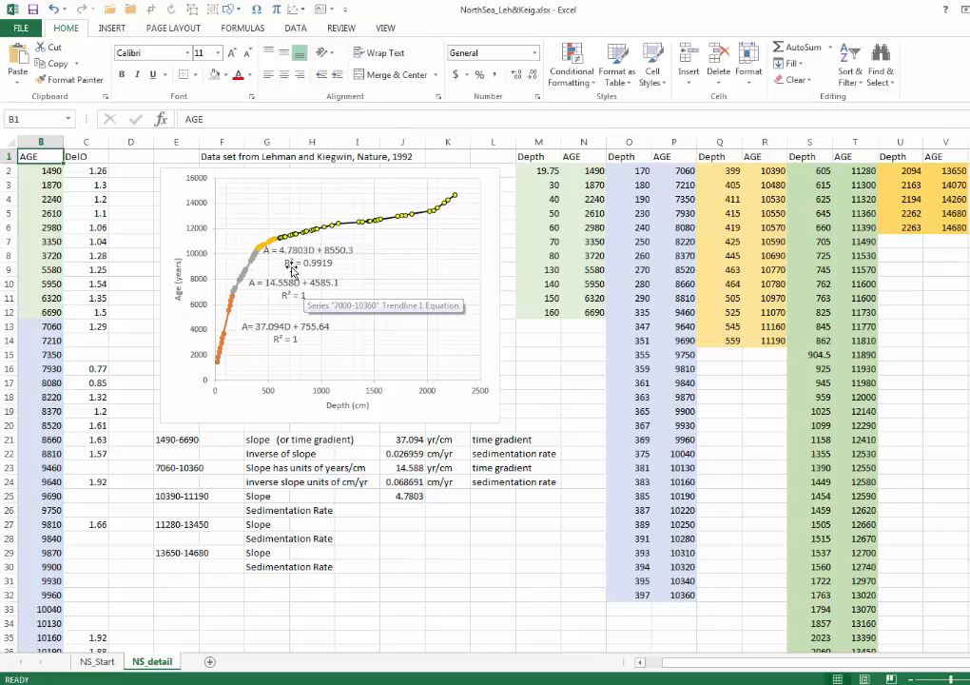
mouse_move(304, 257)
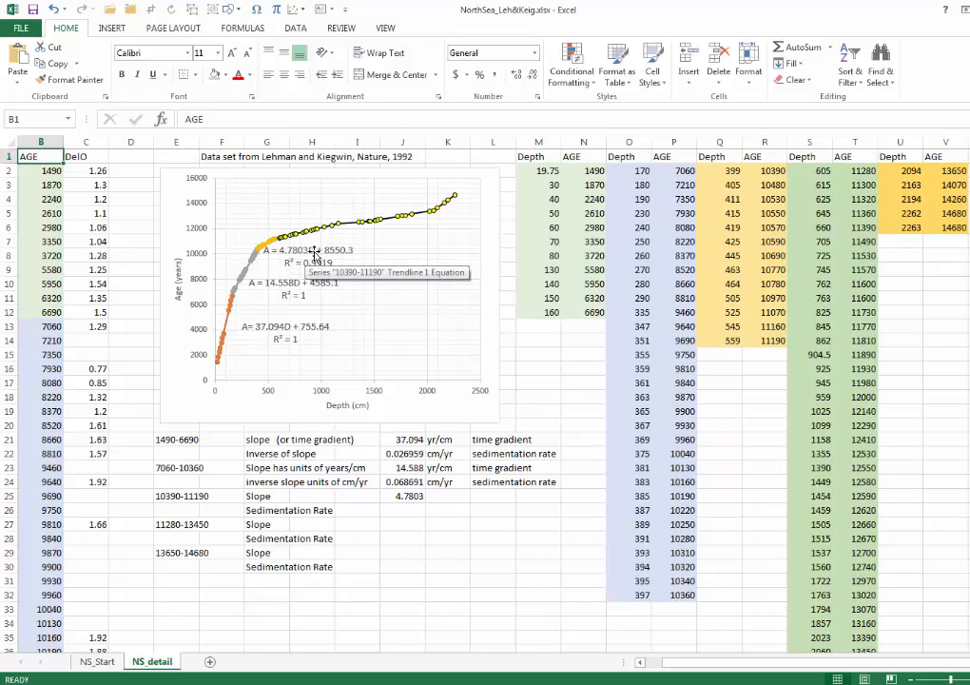
mouse_move(335, 236)
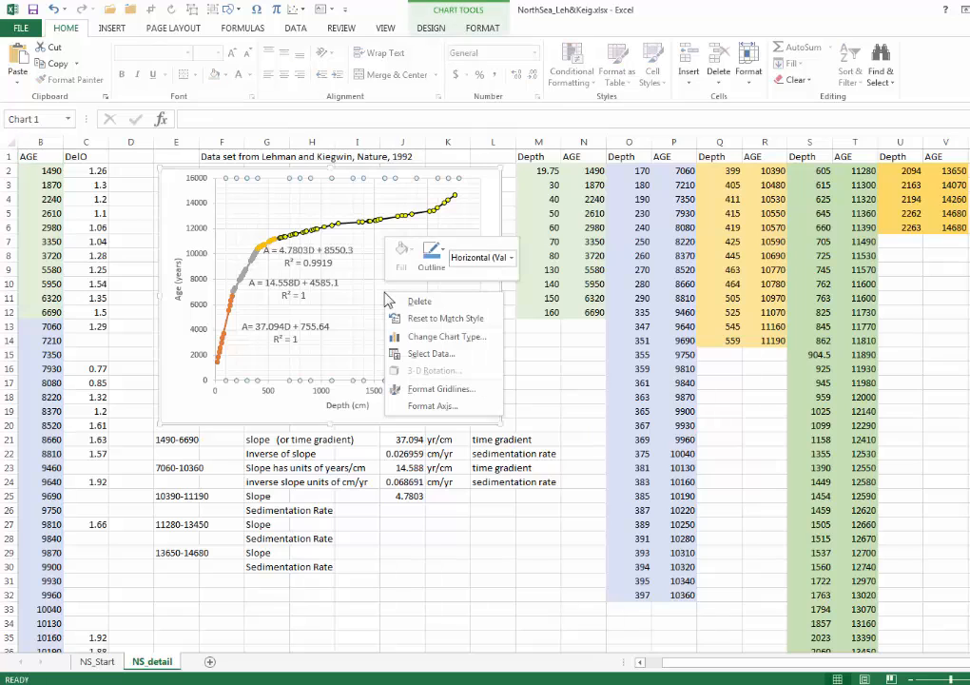
click(430, 352)
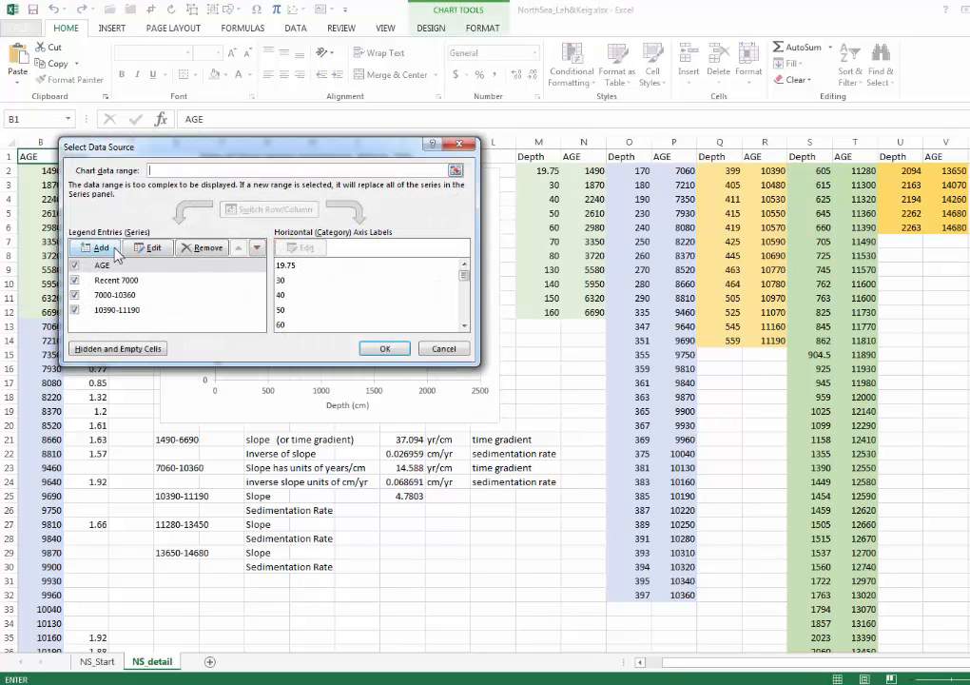
click(101, 247)
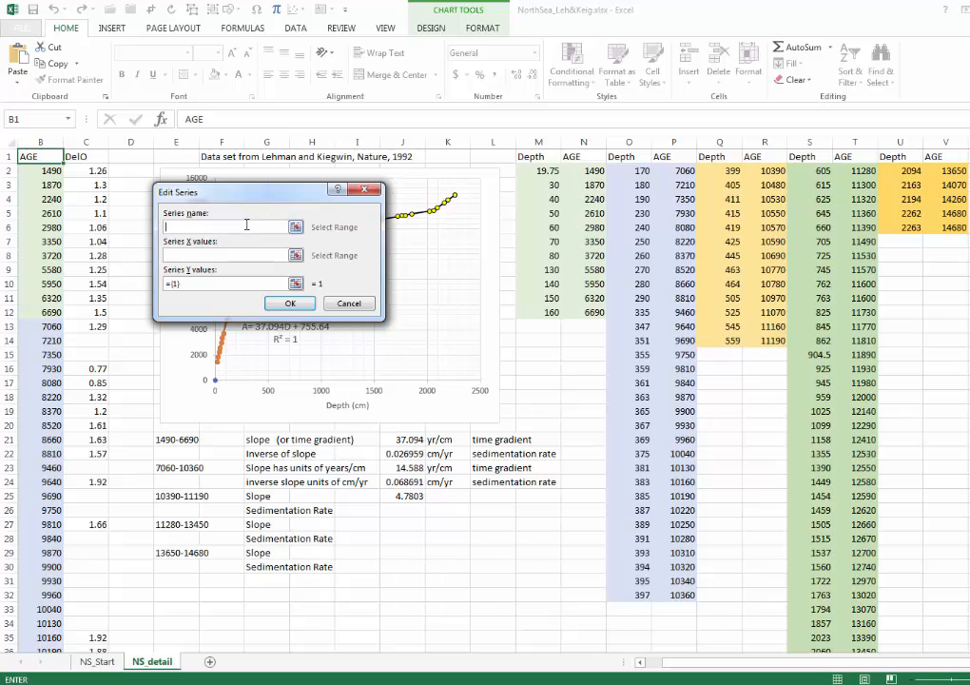
text(112)
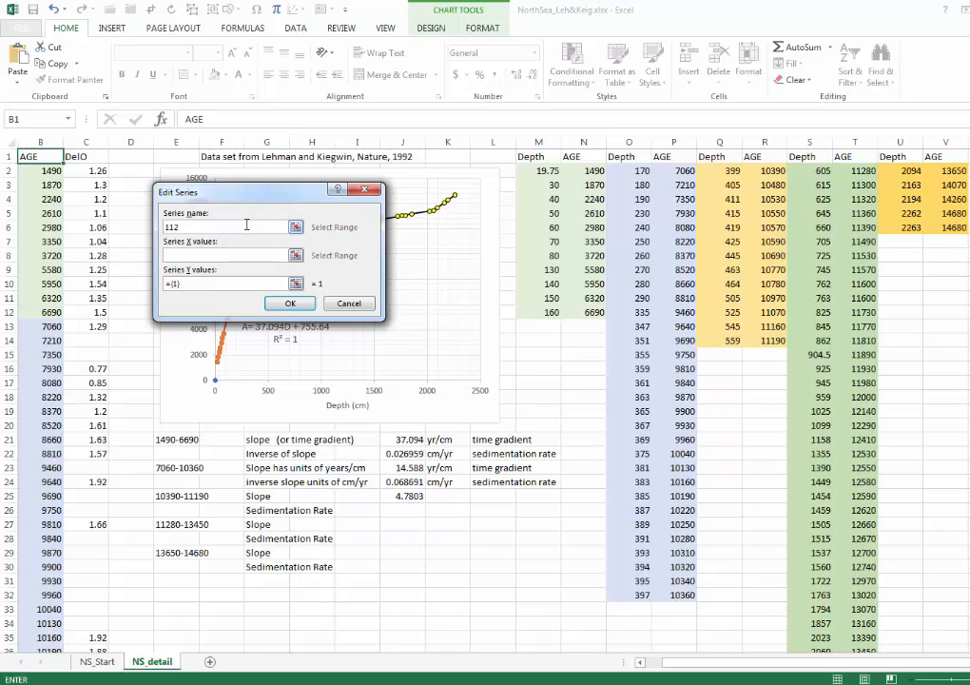
text(11280)
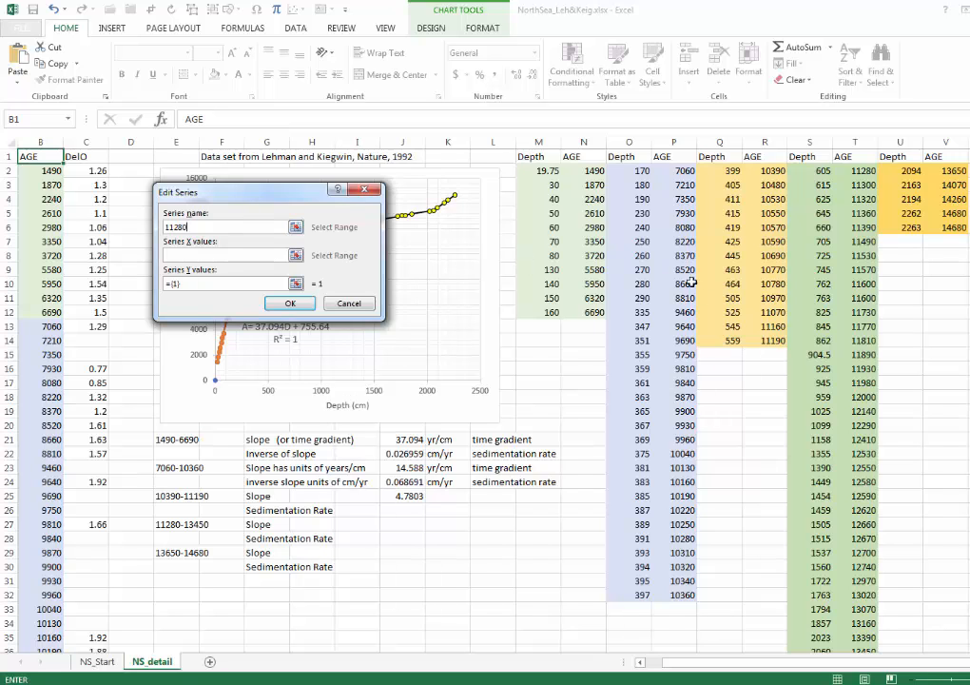
scroll(down, 3)
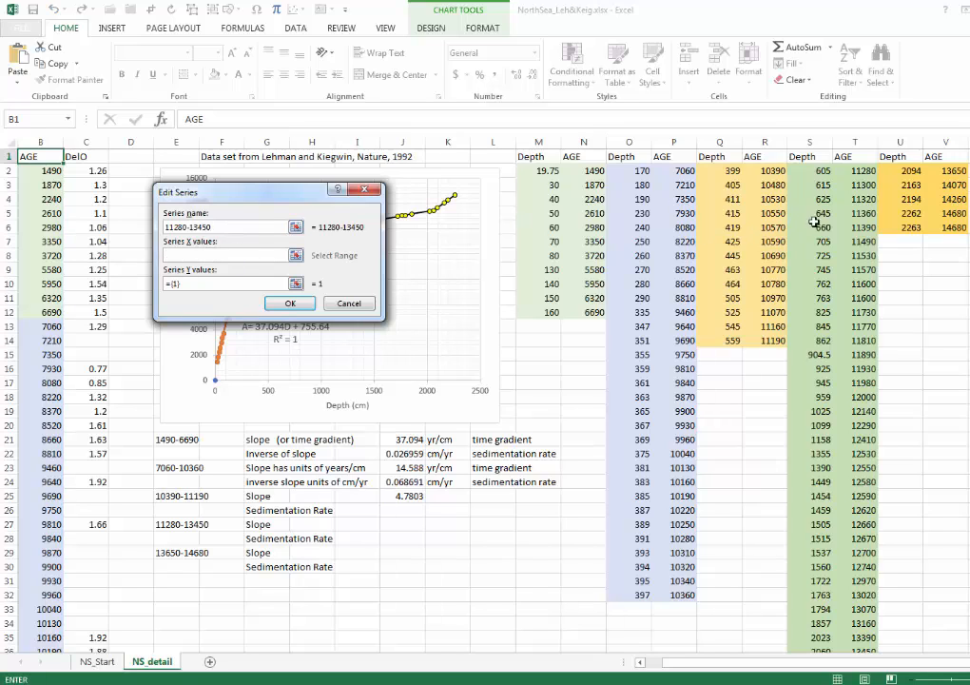
click(810, 172)
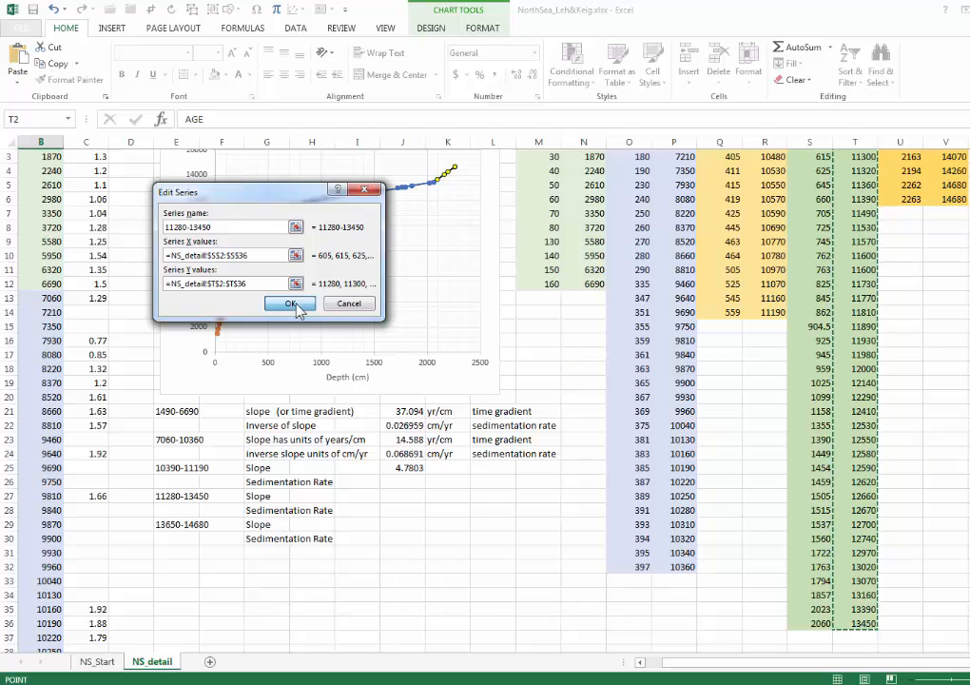
click(291, 302)
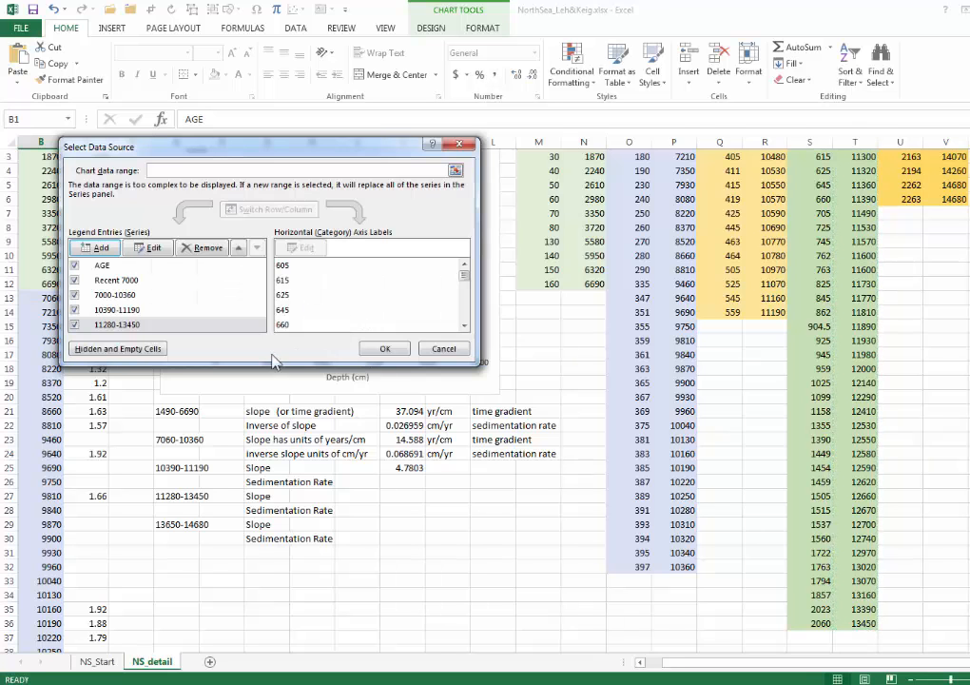
click(384, 348)
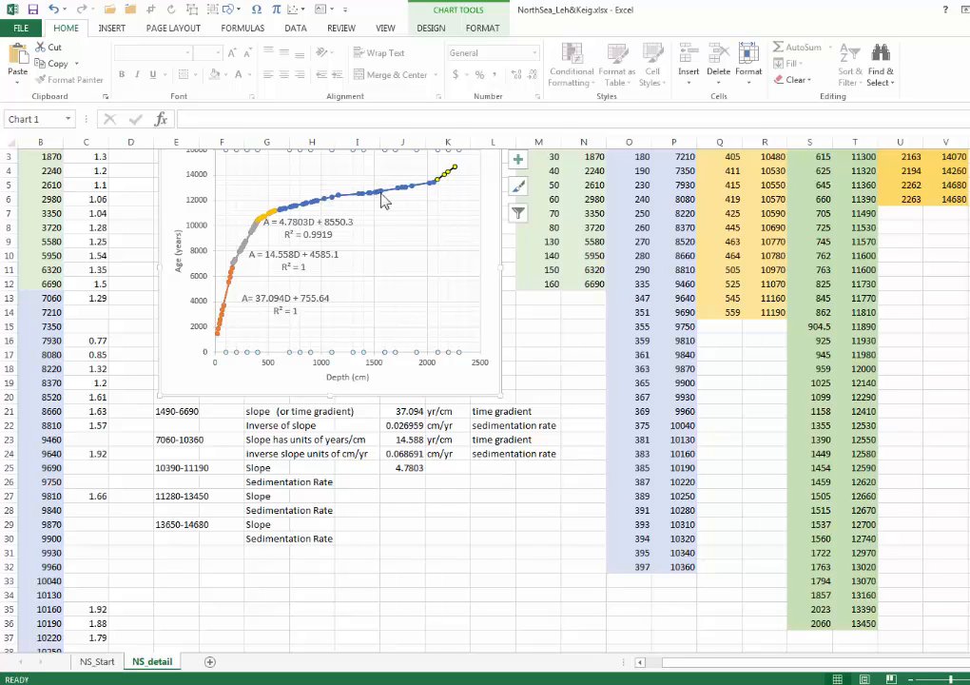
mouse_move(365, 201)
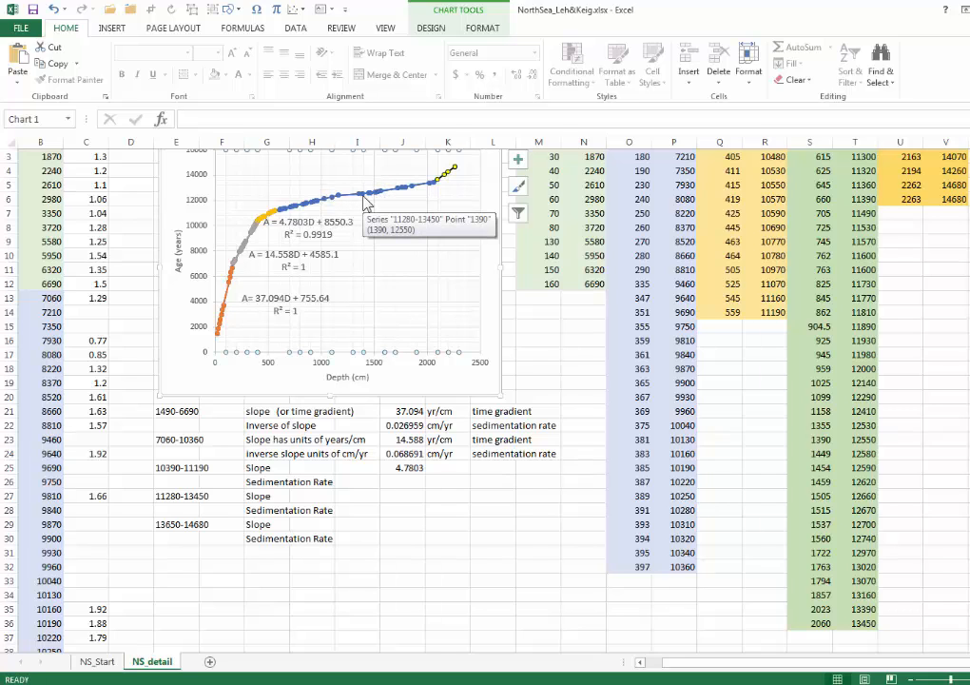
mouse_move(244, 274)
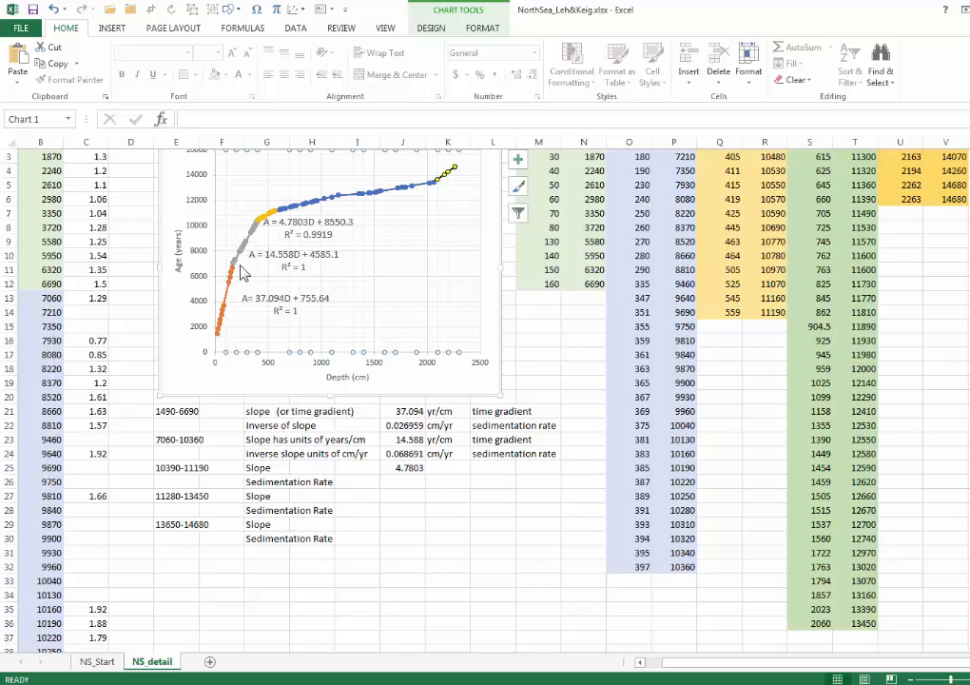
mouse_move(239, 295)
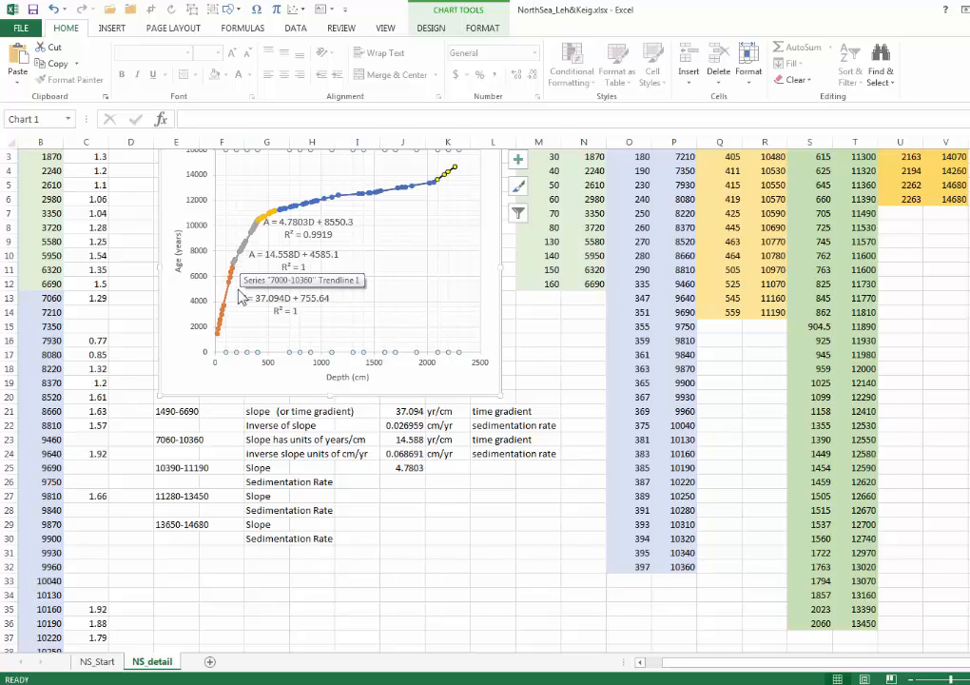
mouse_move(243, 270)
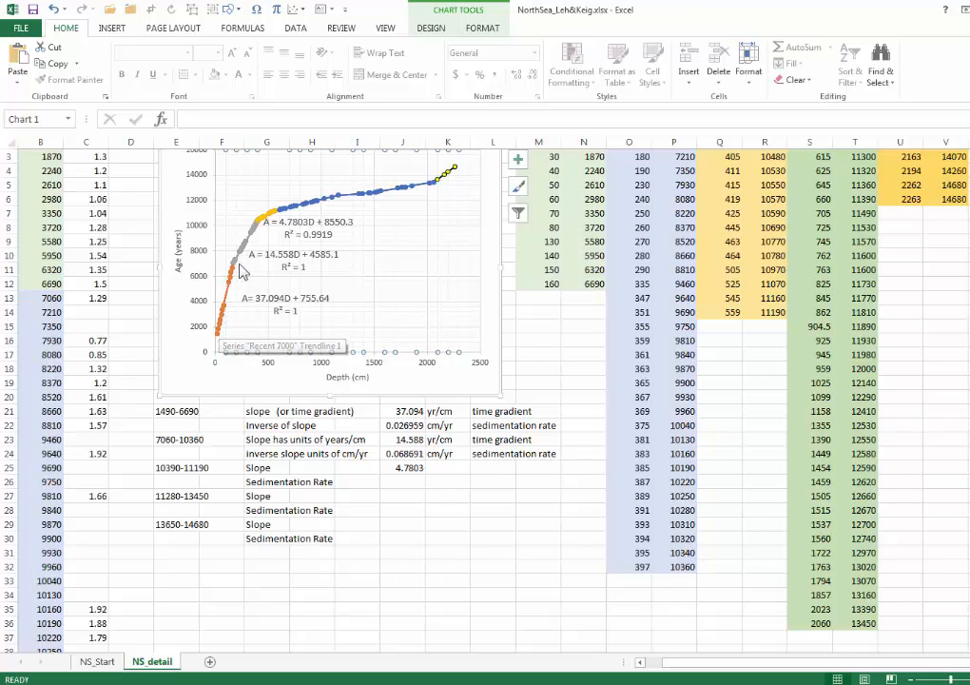
mouse_move(276, 217)
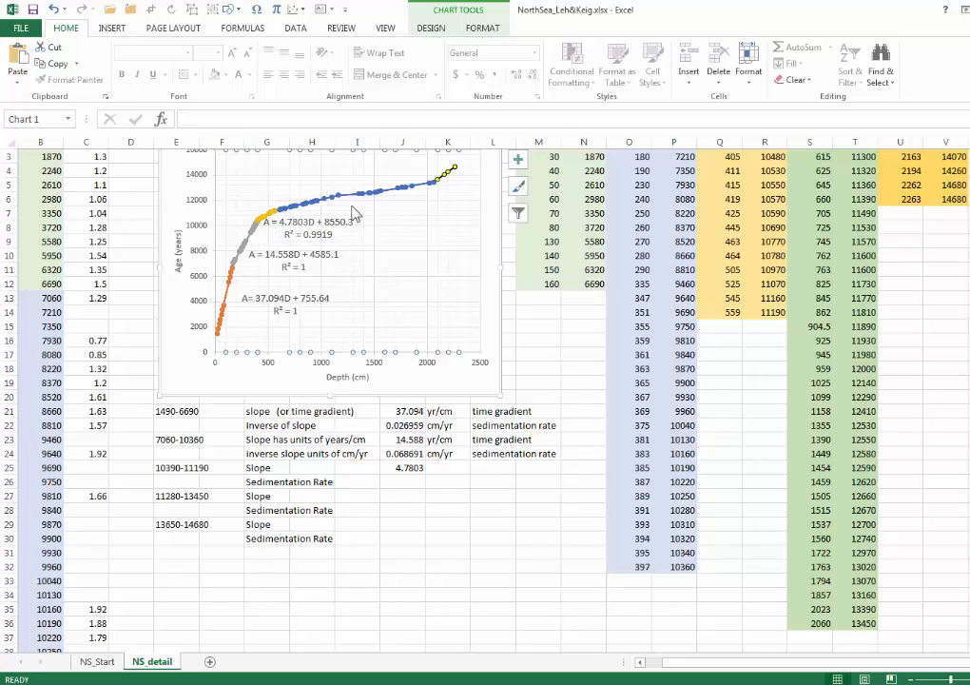
right_click(358, 205)
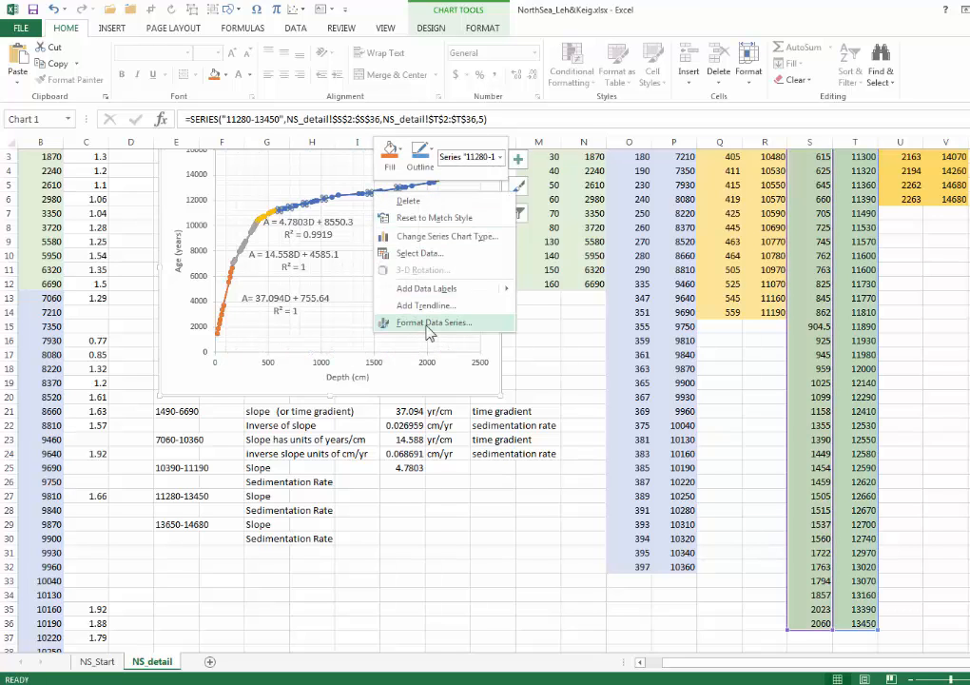
mouse_move(426, 305)
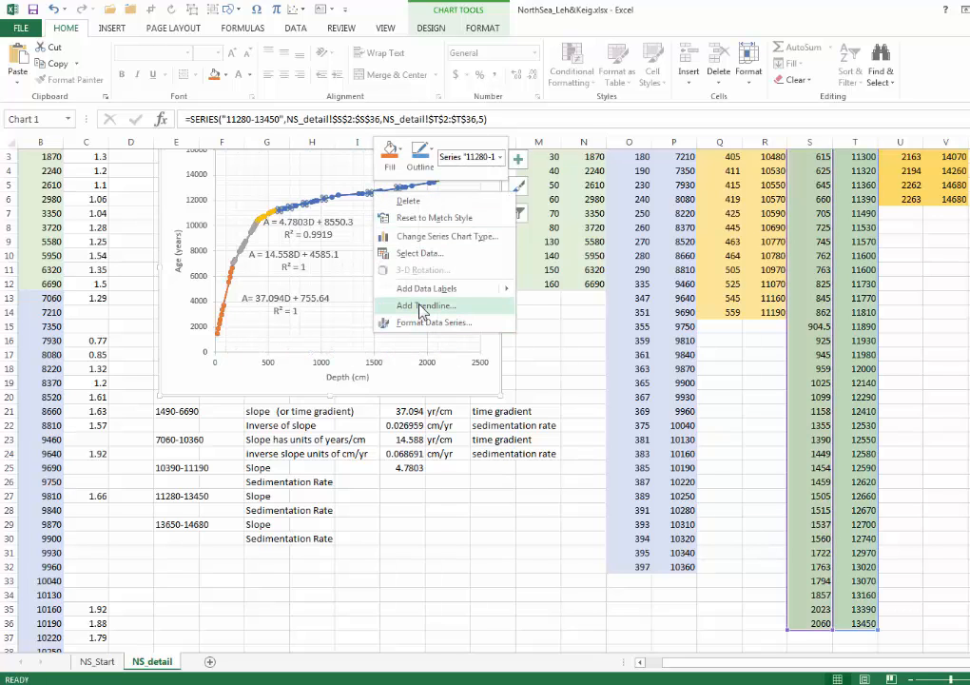
click(426, 304)
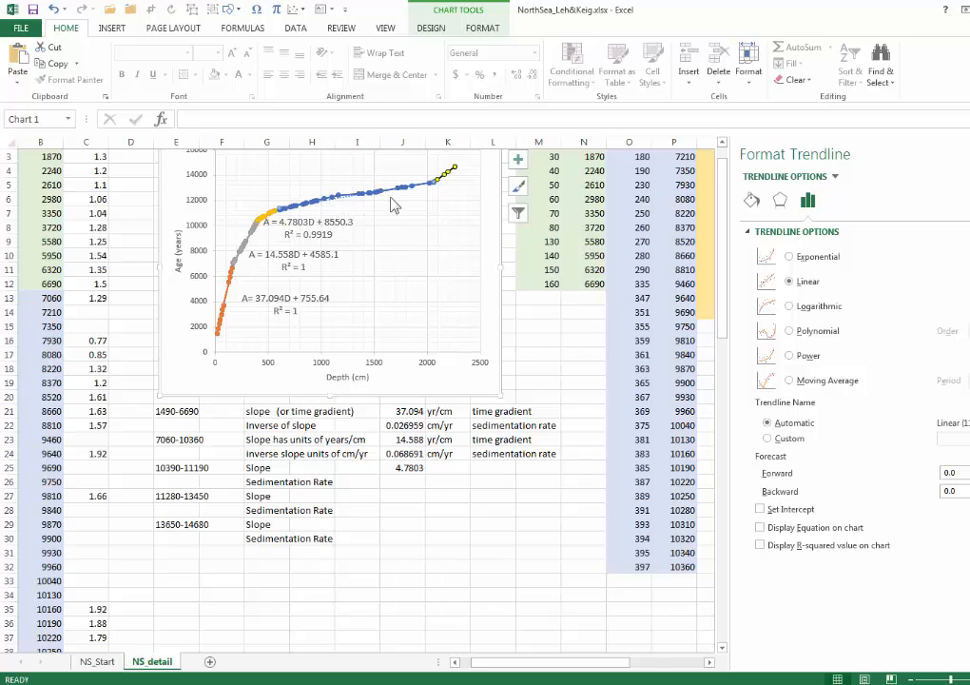
mouse_move(750, 529)
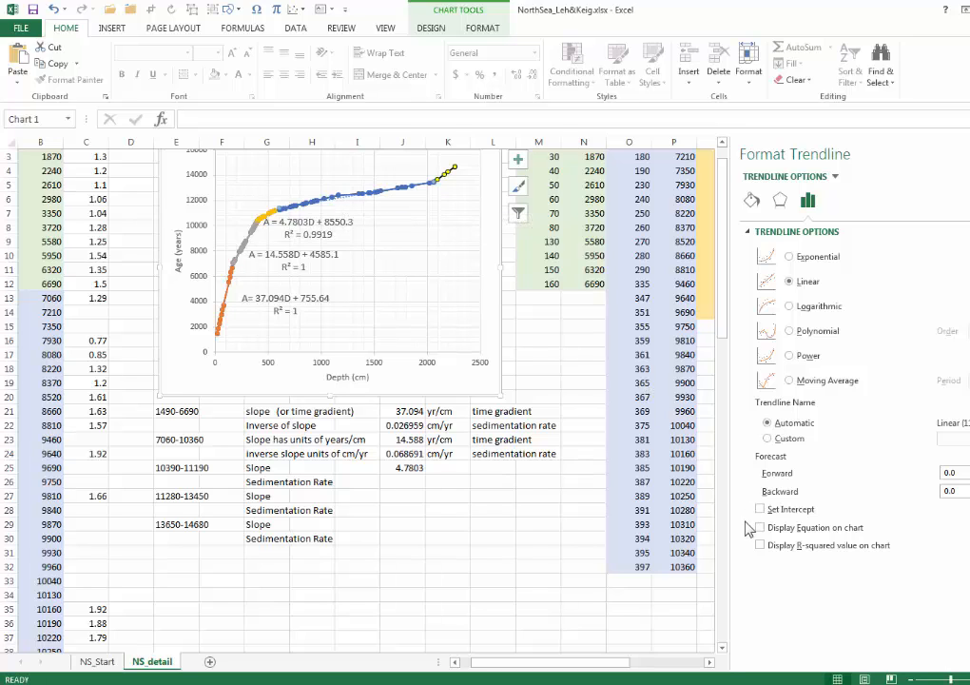
click(759, 527)
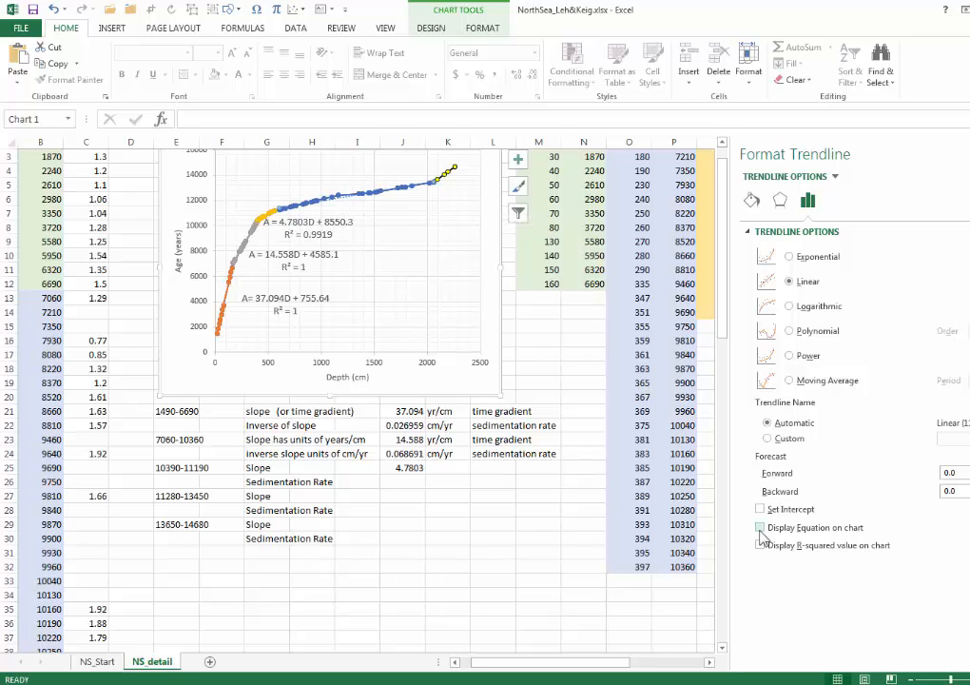
click(761, 527)
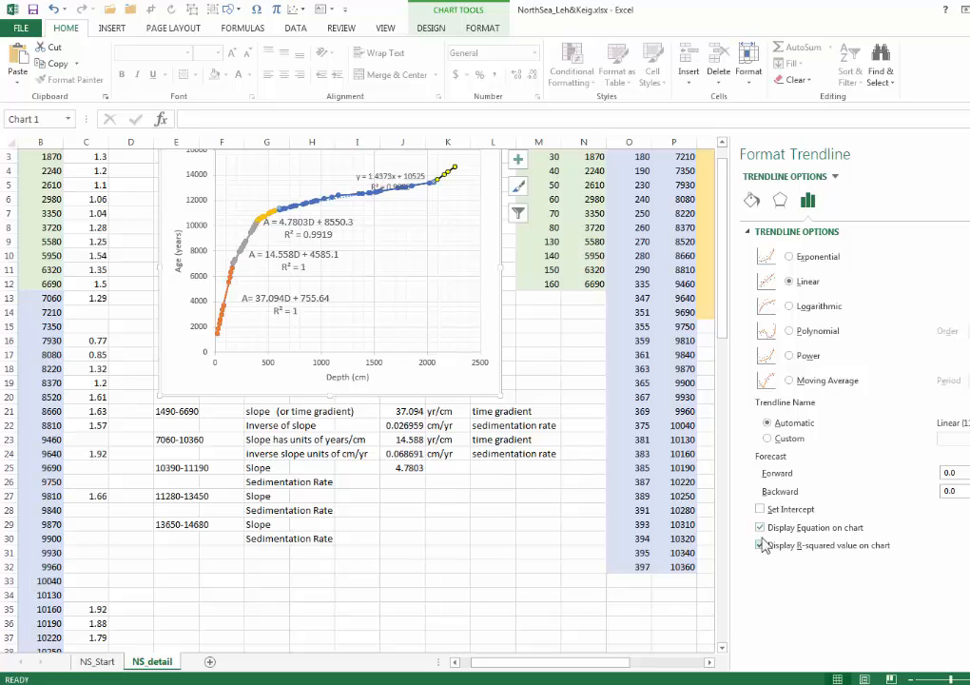
click(761, 544)
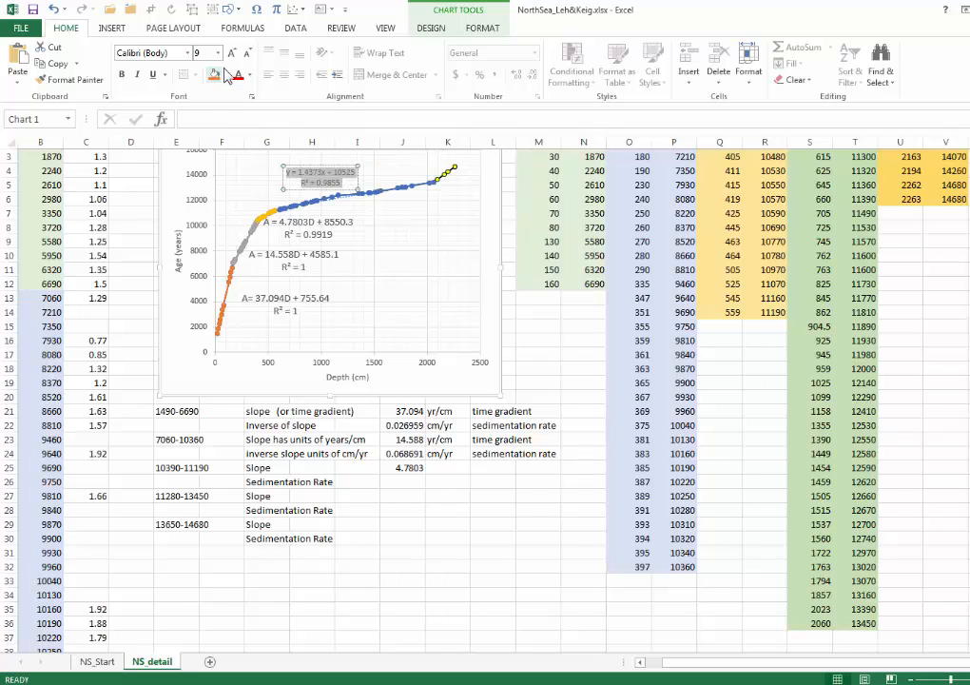
Step: Rewrite the new trendline label as A = 1.4373D + 10525
click(232, 53)
text(A)
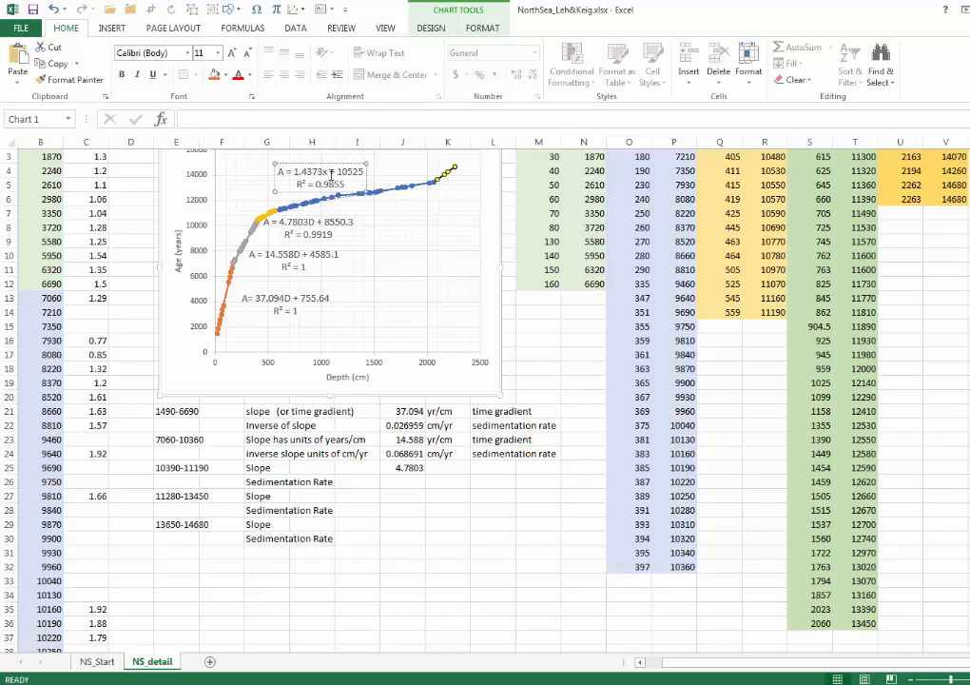
click(320, 172)
text(D)
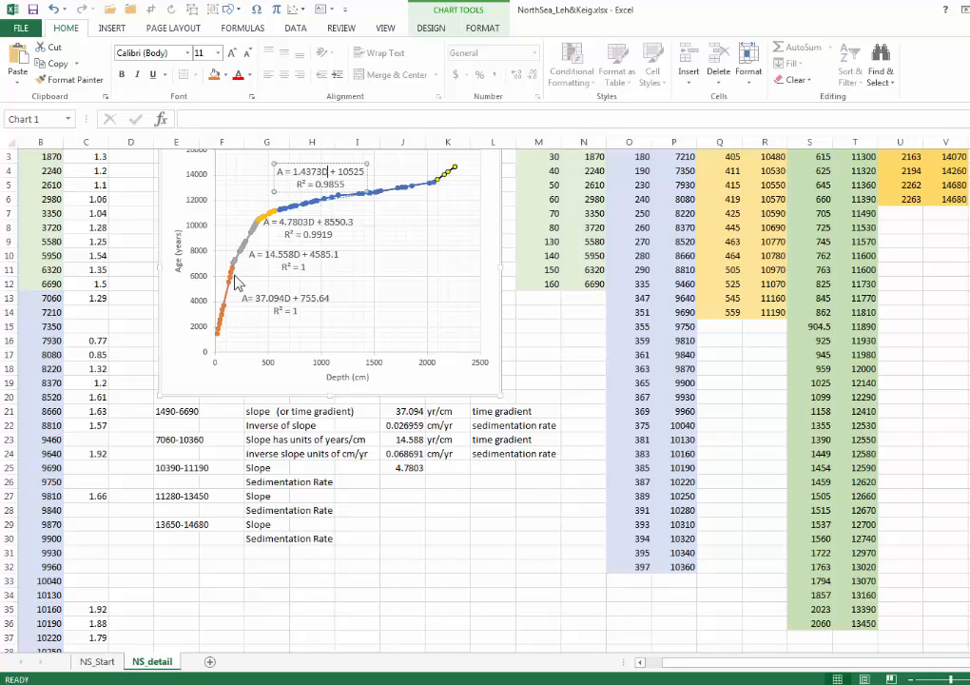
mouse_move(232, 295)
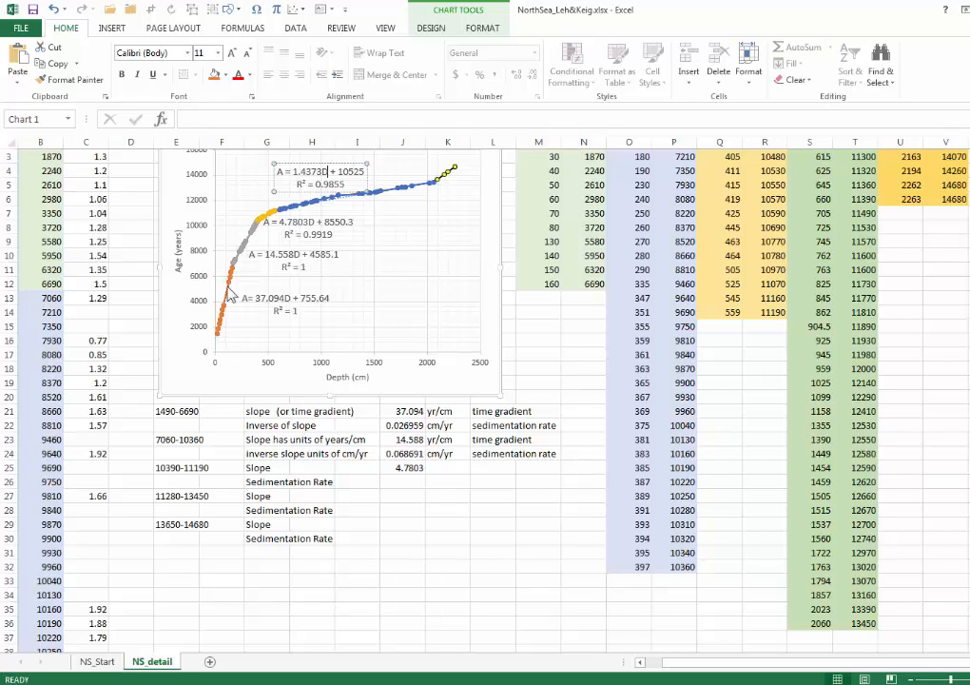
mouse_move(232, 293)
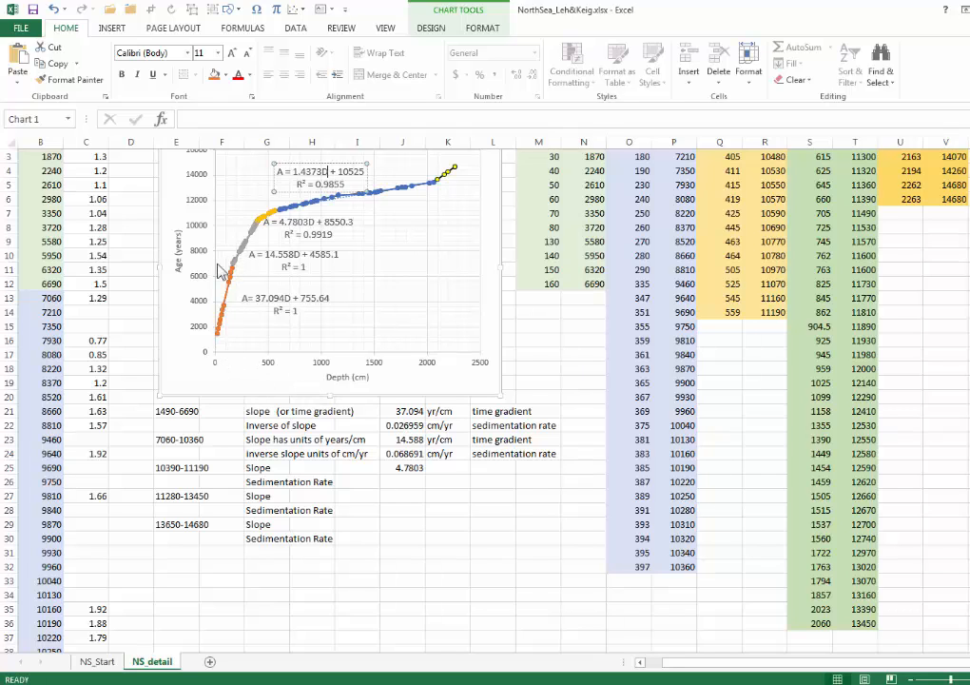
mouse_move(224, 270)
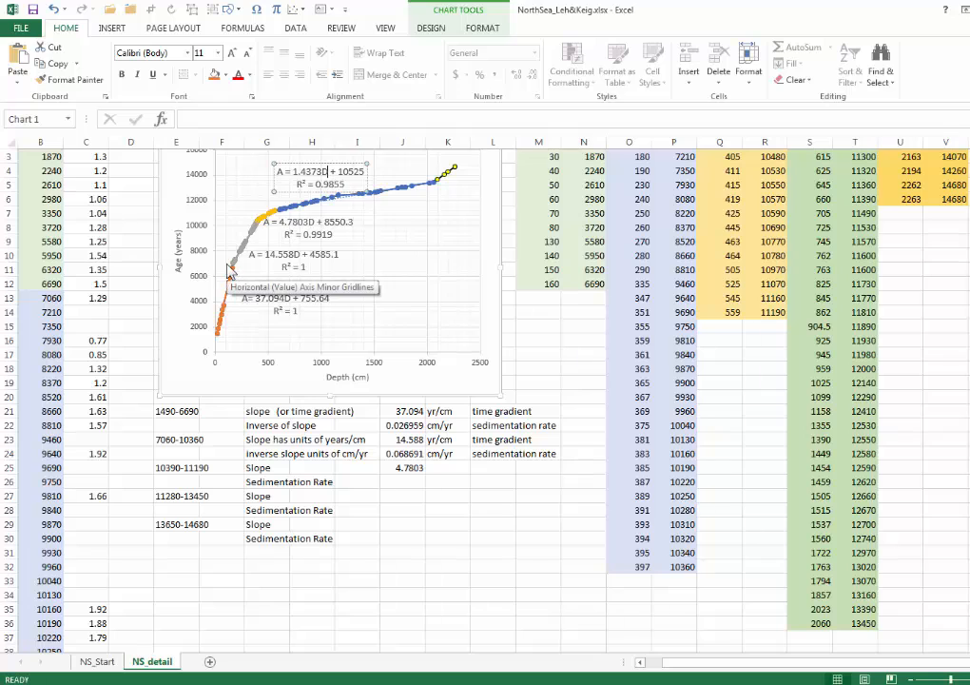
mouse_move(301, 456)
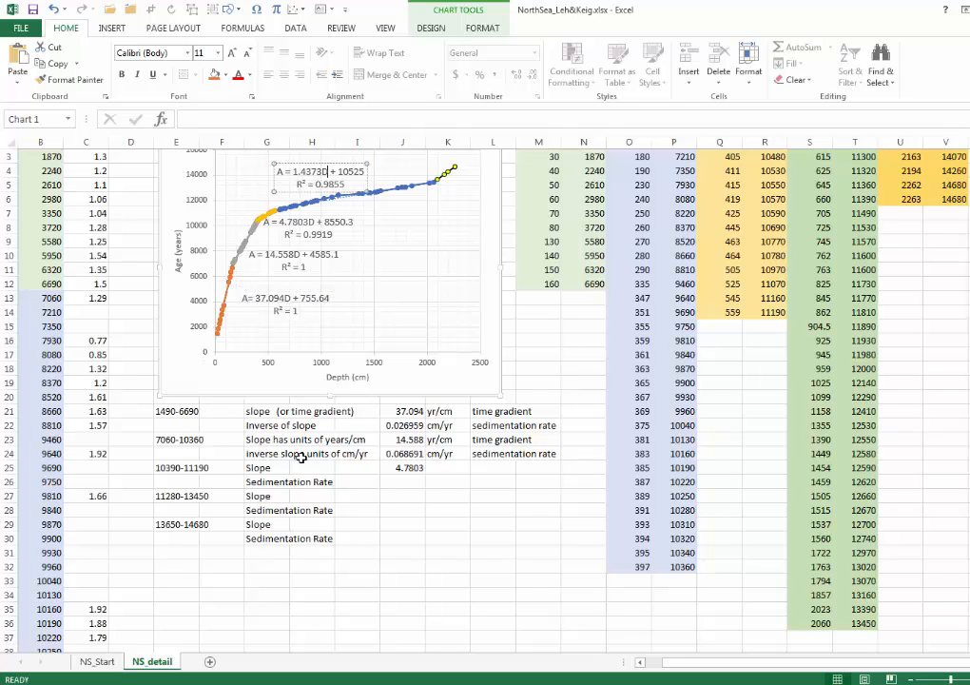
mouse_move(237, 350)
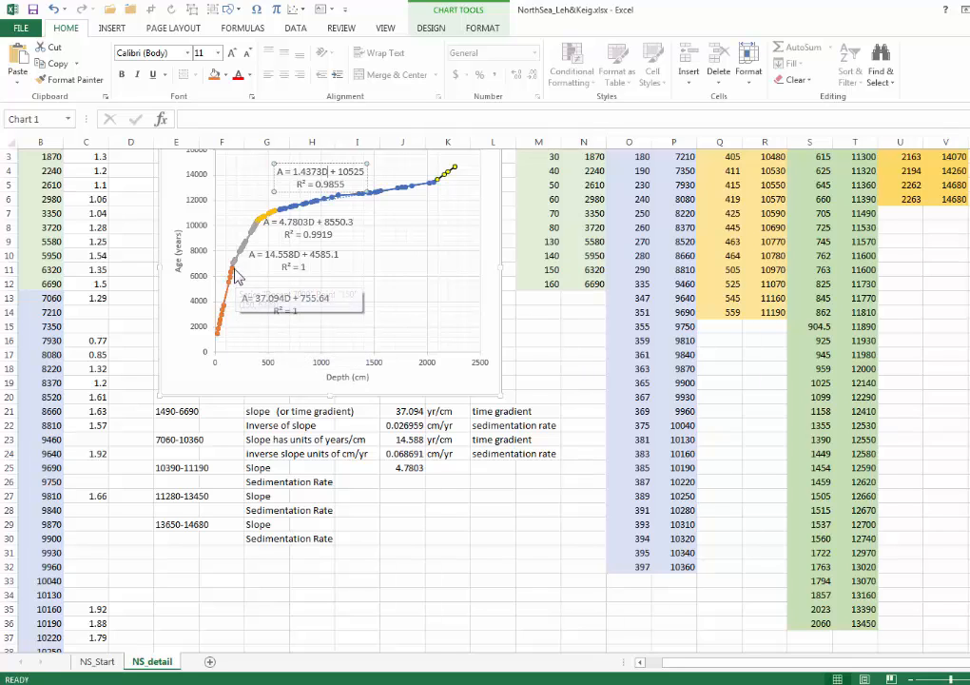
mouse_move(235, 274)
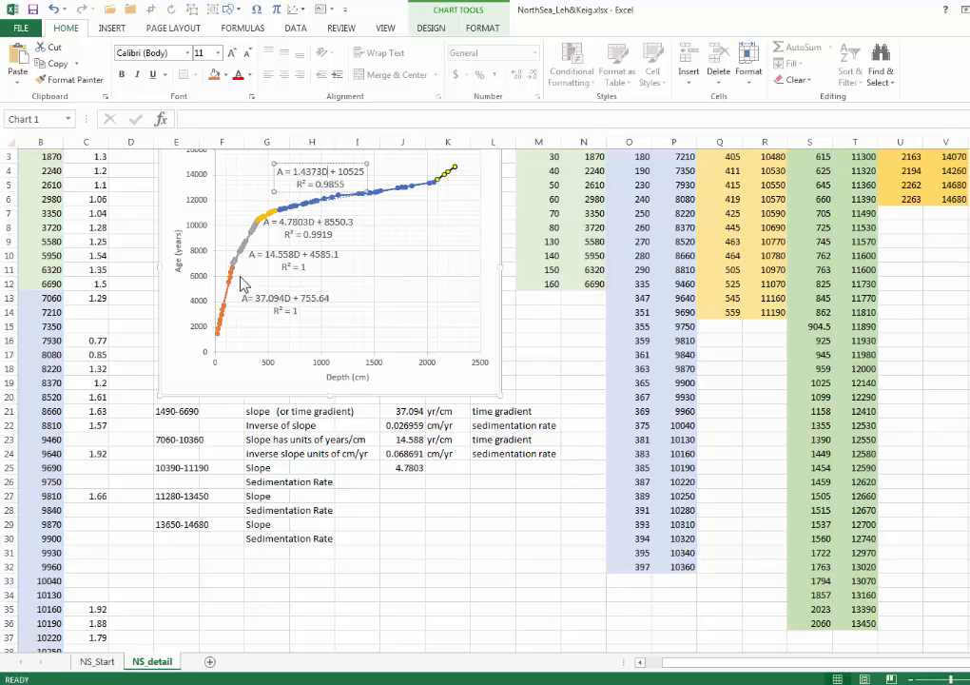
mouse_move(249, 240)
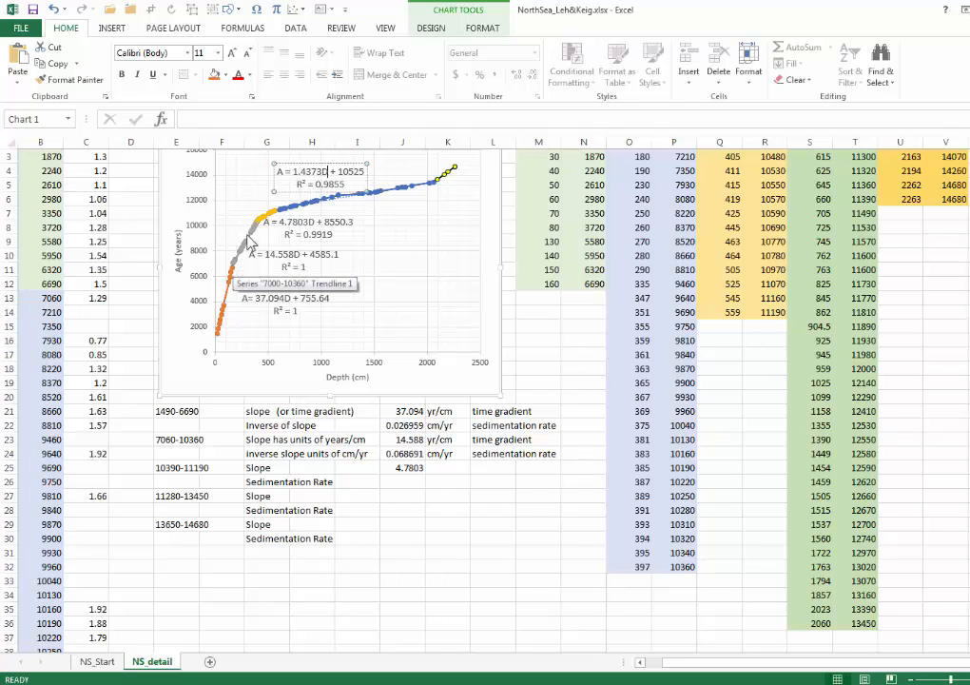
mouse_move(289, 293)
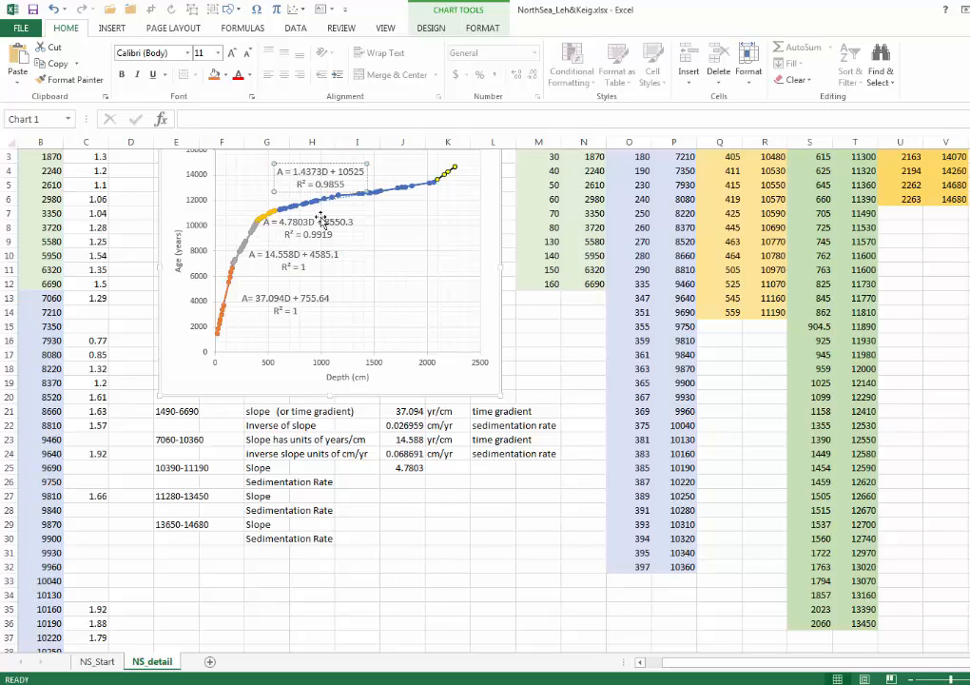
mouse_move(379, 196)
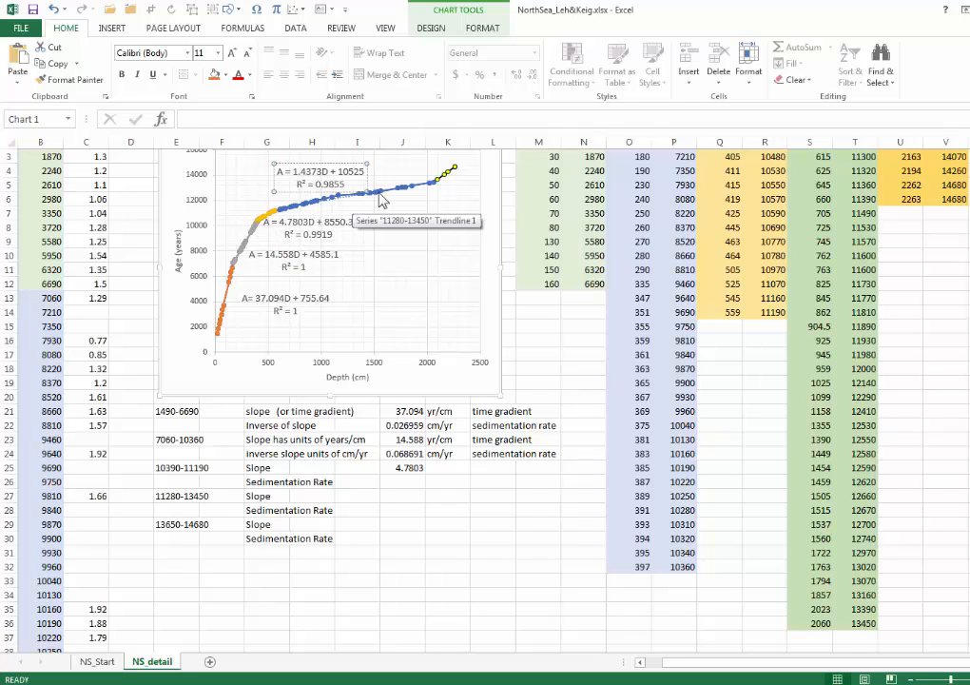
mouse_move(367, 232)
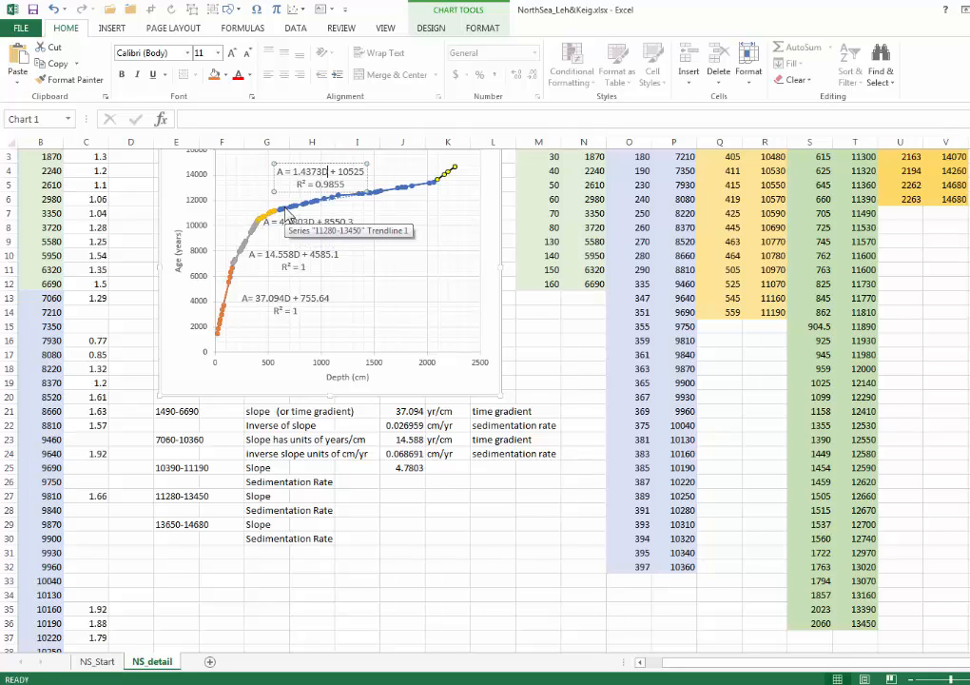
mouse_move(304, 213)
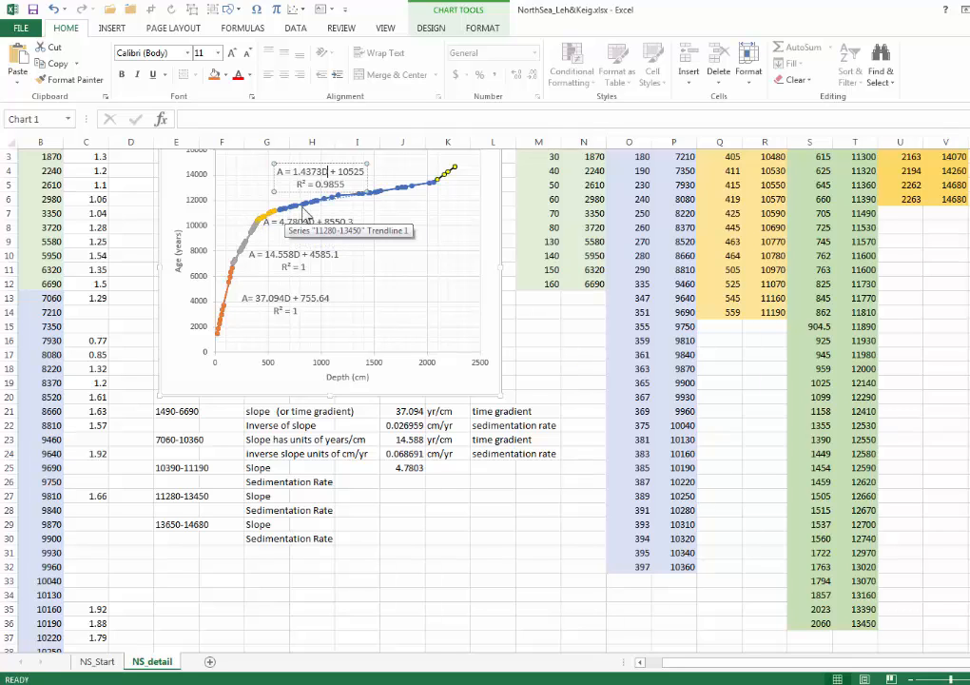
mouse_move(438, 186)
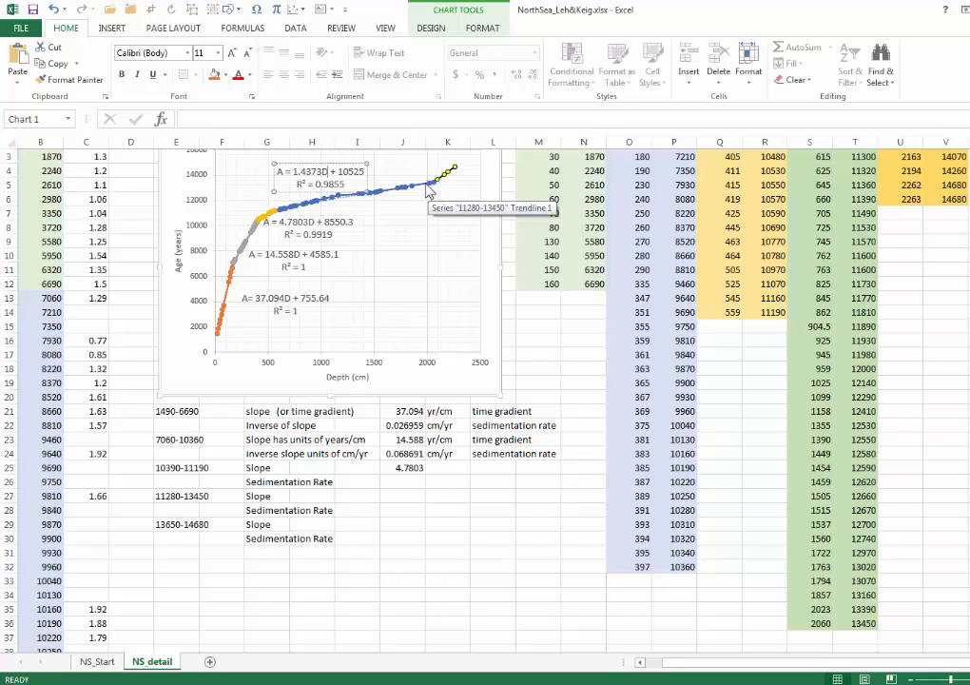
mouse_move(270, 371)
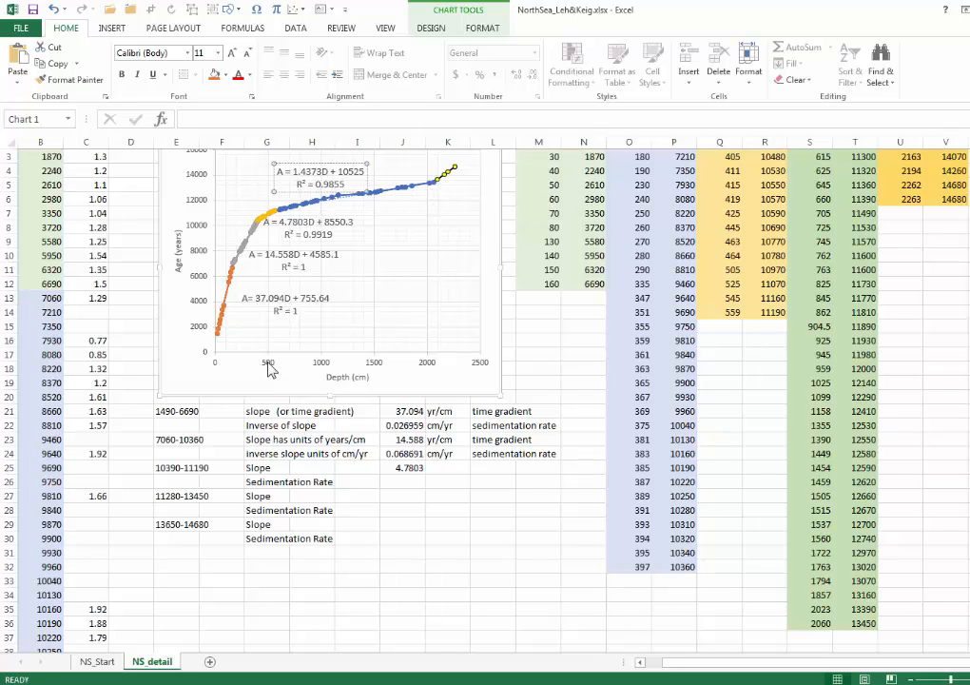
mouse_move(276, 365)
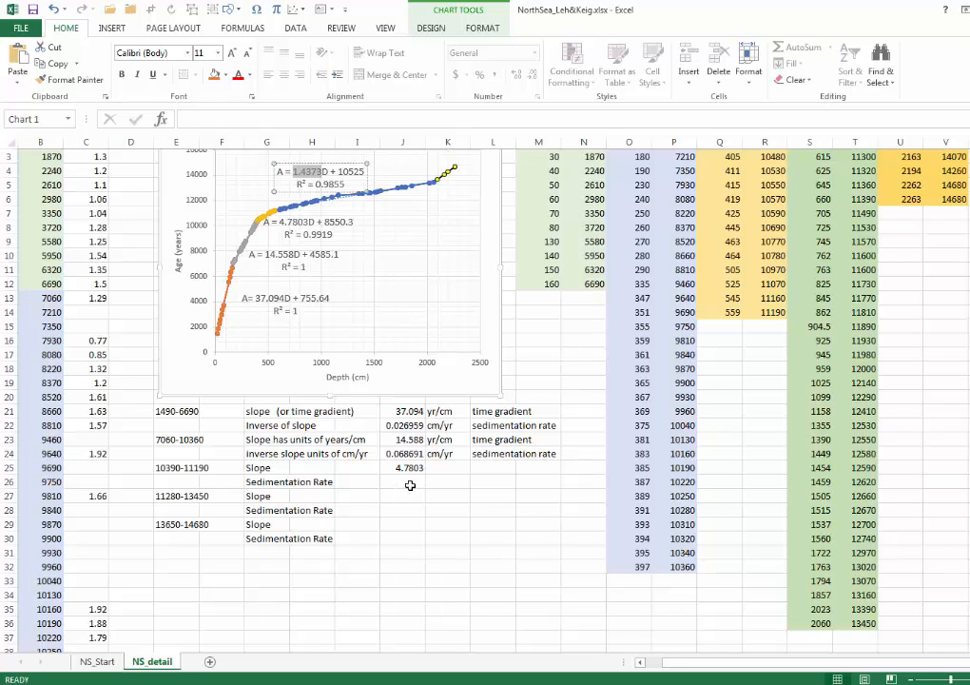
mouse_move(407, 491)
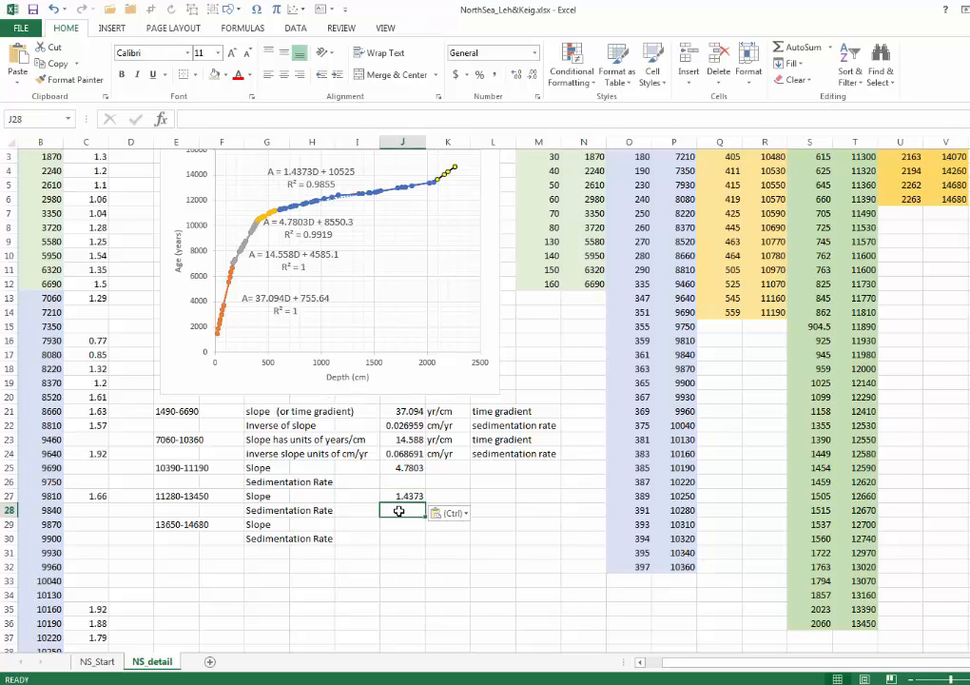
Step: Enter =1/1.4373 in J29 to get the sedimentation rate 0.695749
text(=1/)
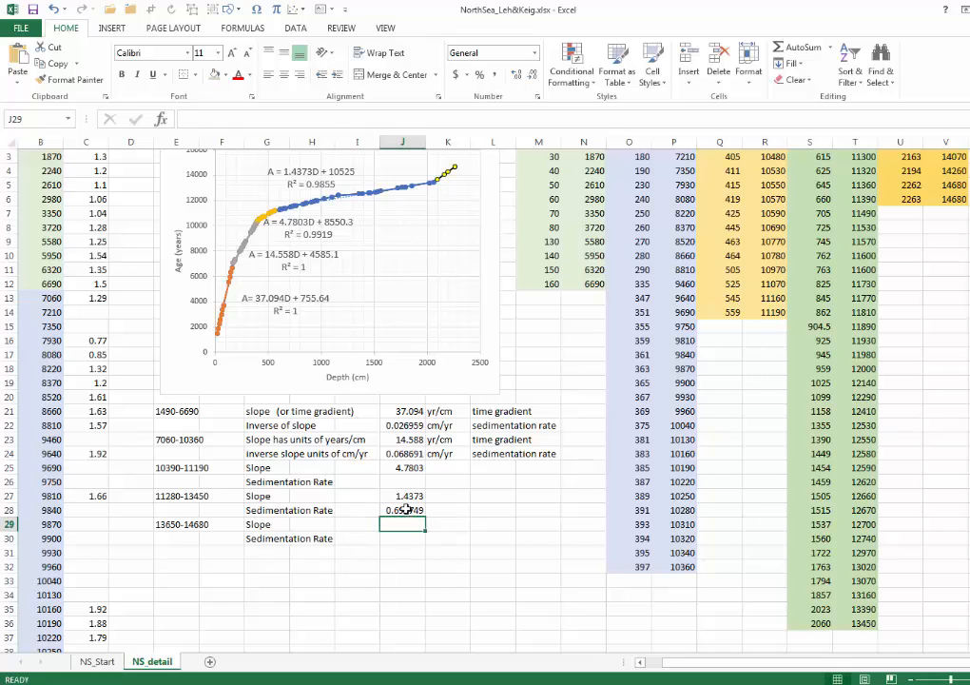
mouse_move(409, 510)
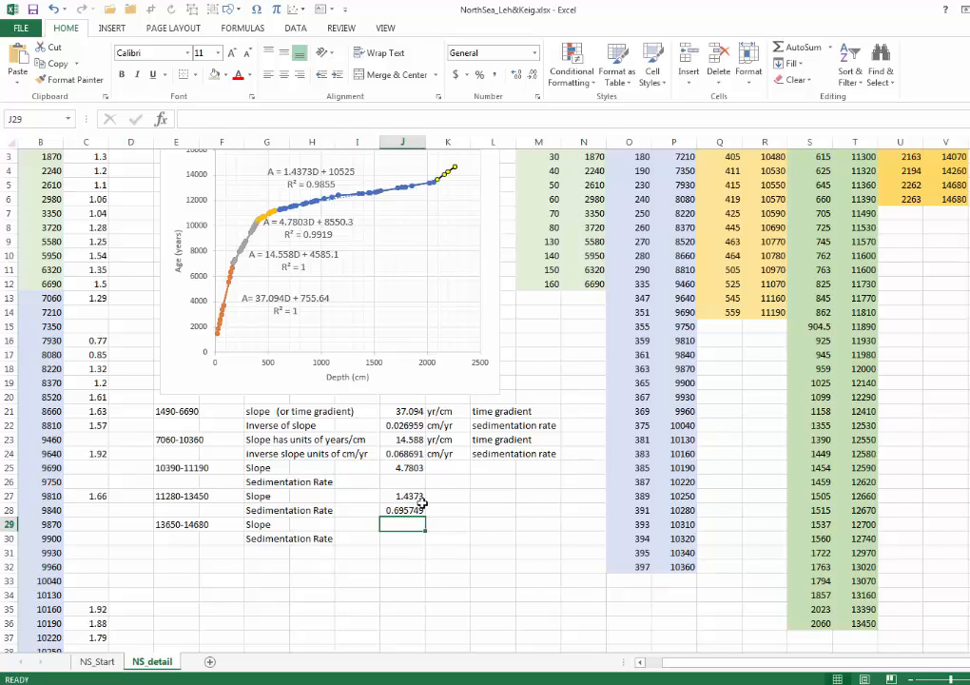
mouse_move(452, 430)
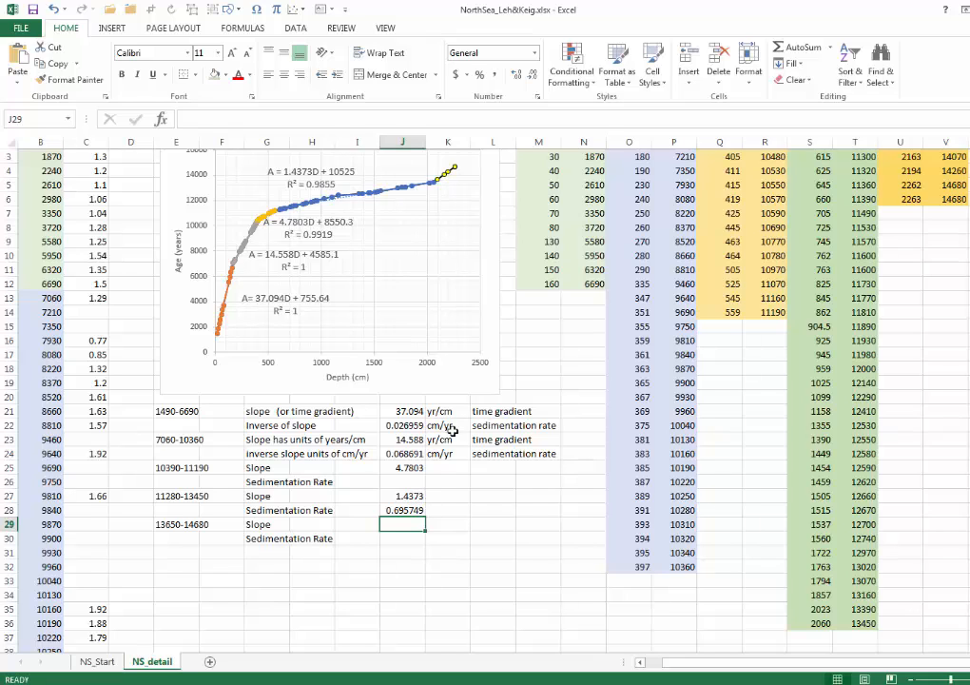
Step: Copy the yr/cm and cm/yr unit labels from K21:K22 beside the 1.4373 slope and its rate
click(447, 495)
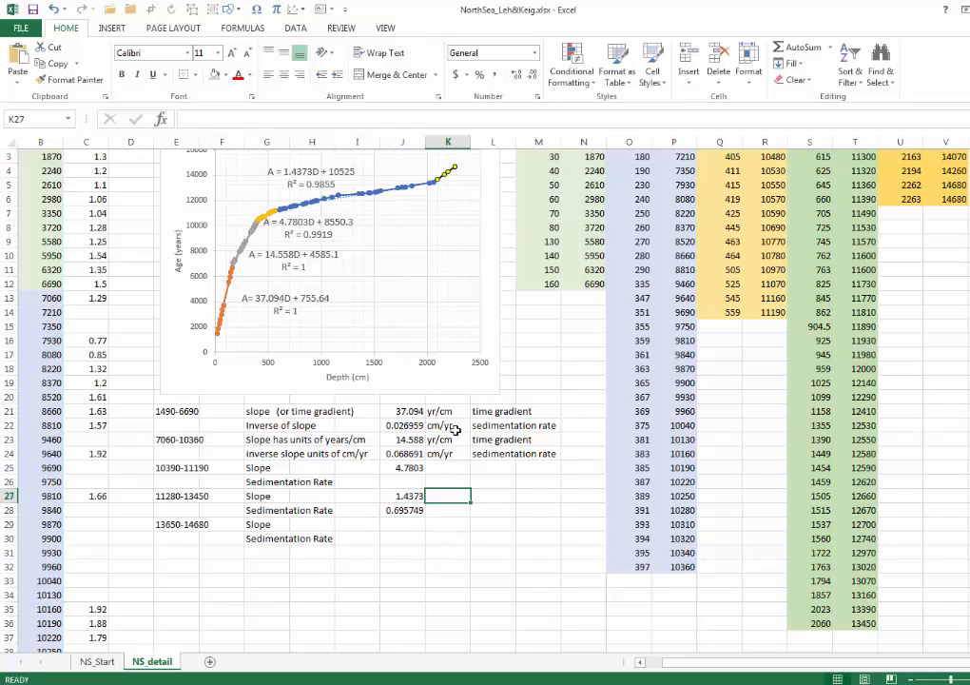
click(447, 410)
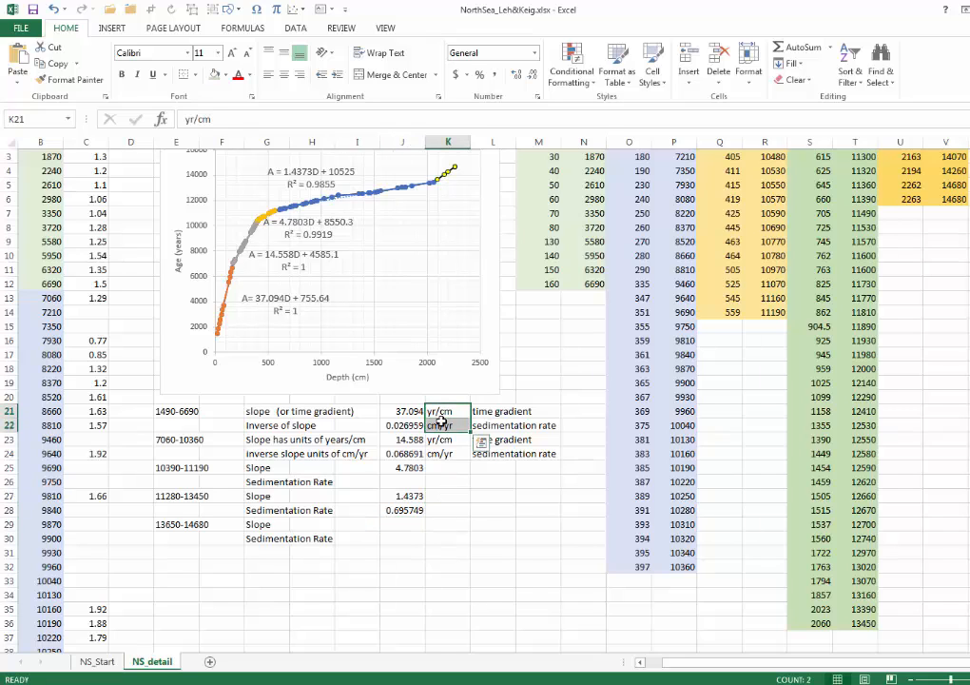
click(449, 495)
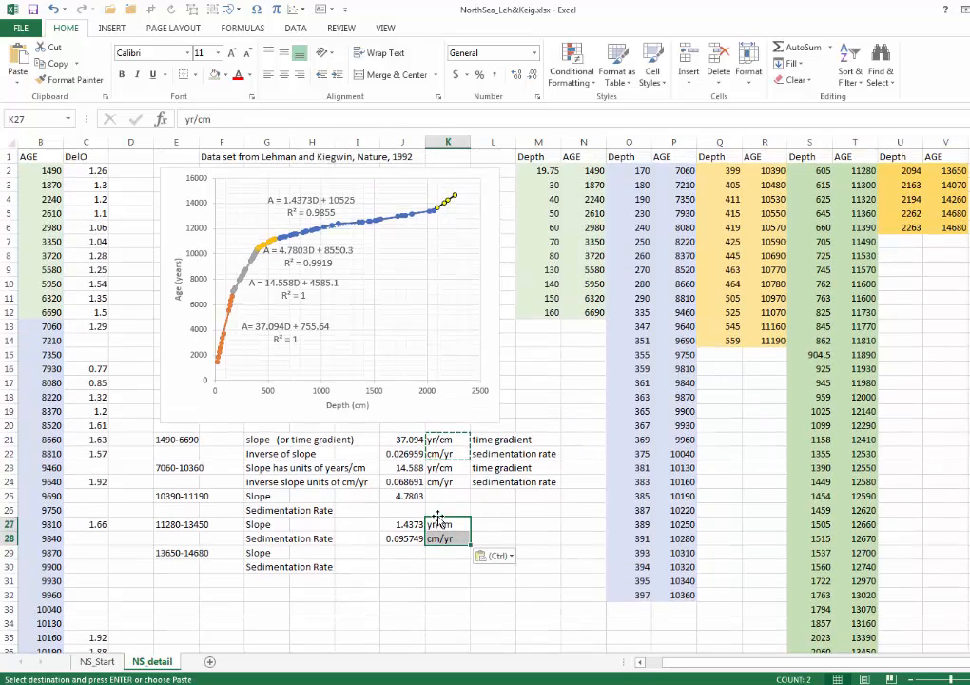
mouse_move(483, 461)
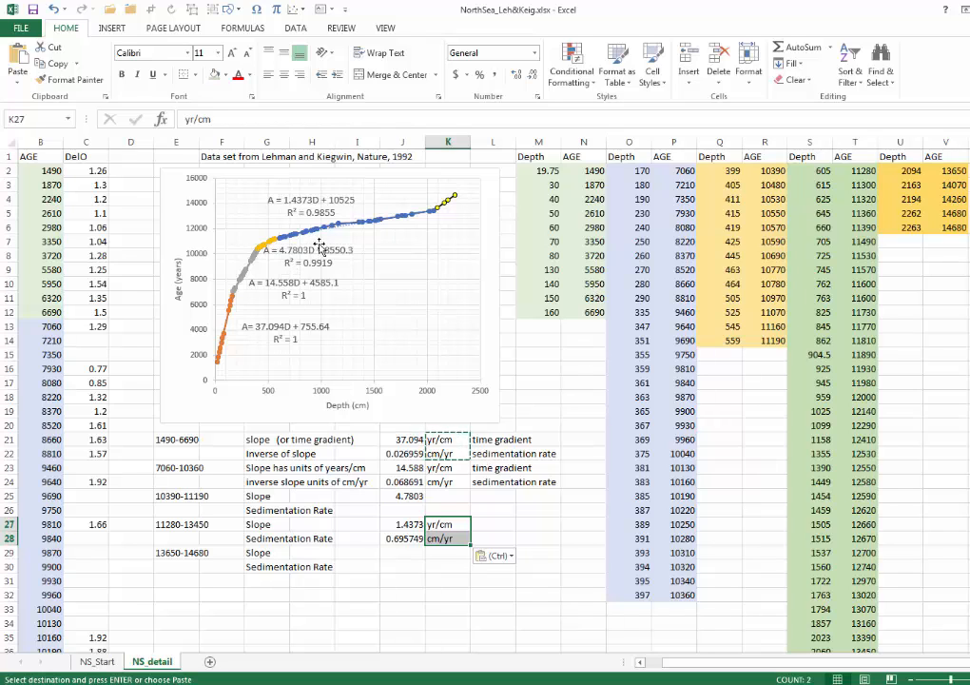
mouse_move(320, 248)
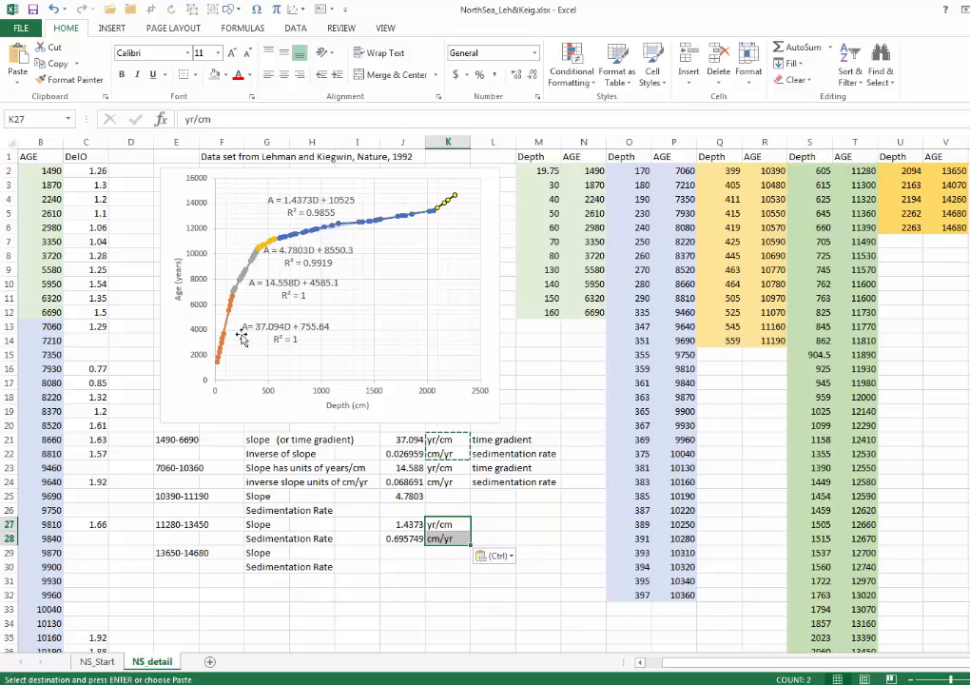
mouse_move(236, 334)
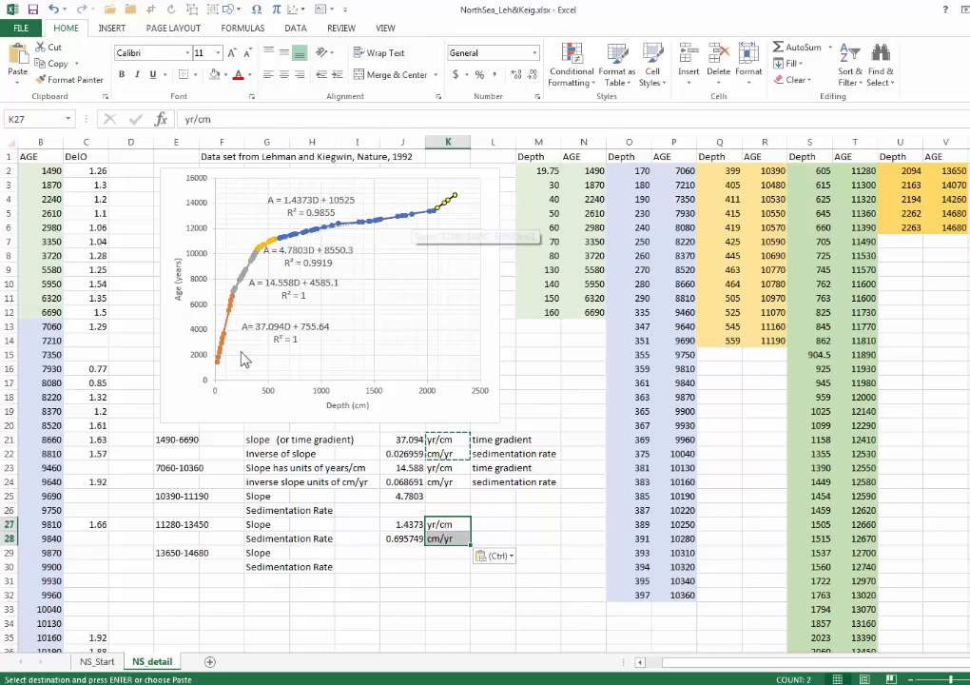
mouse_move(221, 369)
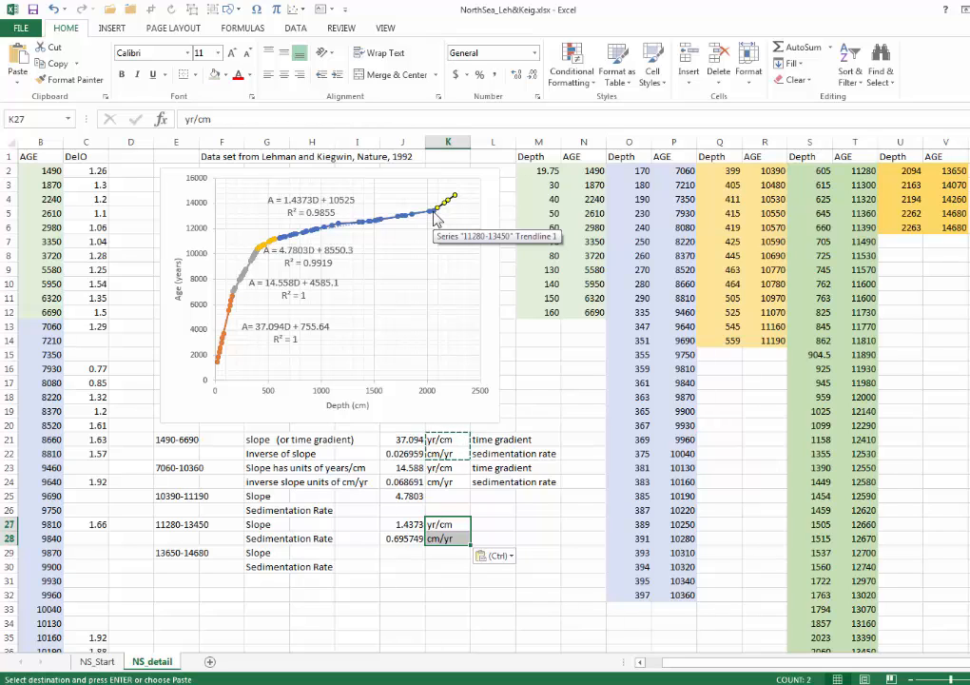
mouse_move(403, 249)
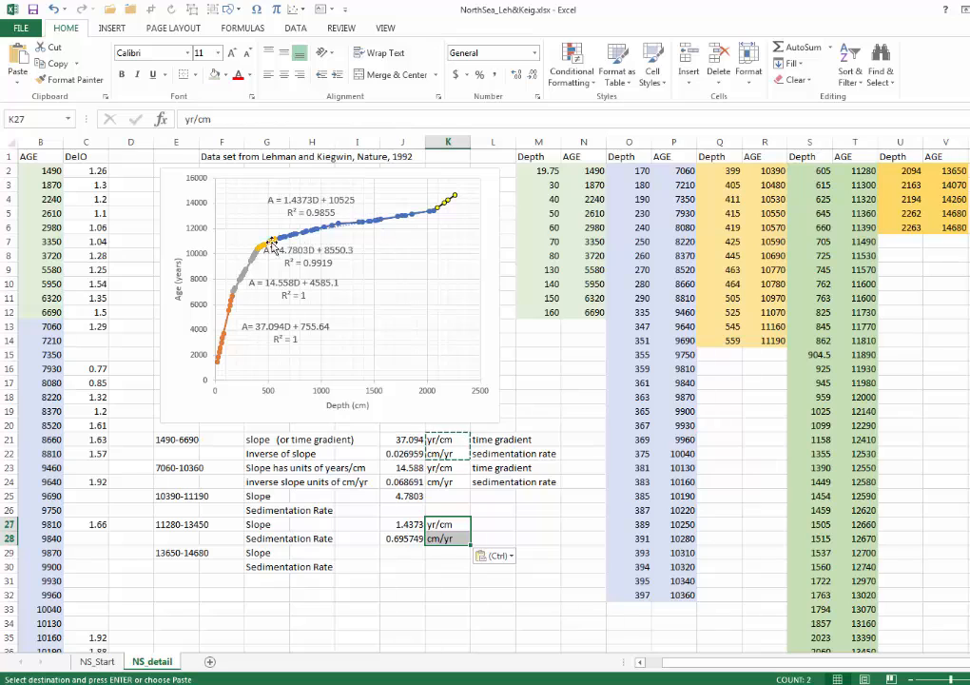
mouse_move(123, 247)
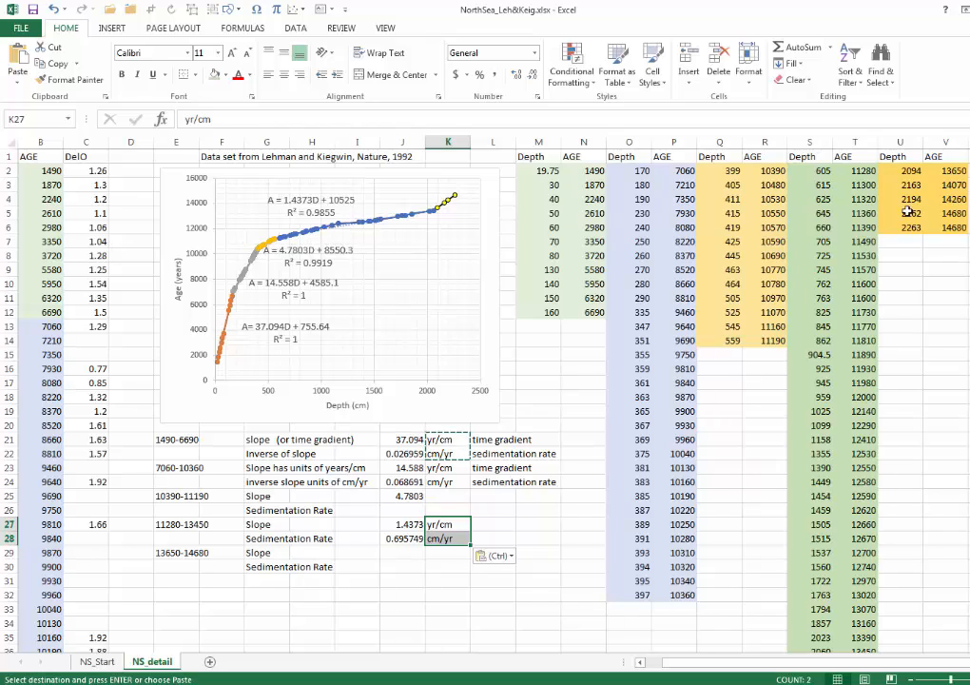
mouse_move(559, 194)
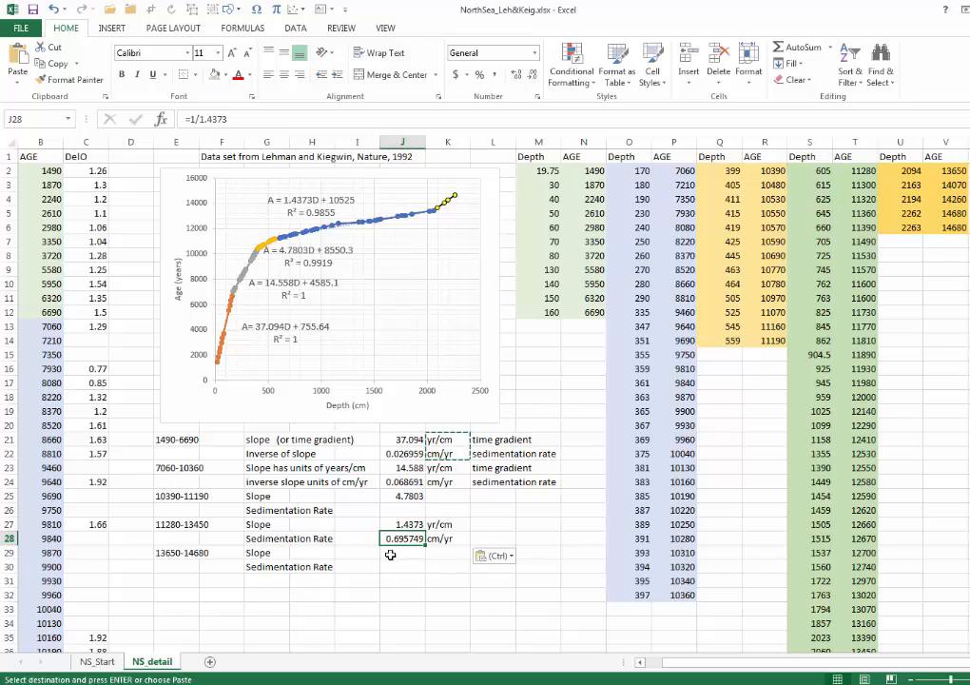
mouse_move(320, 339)
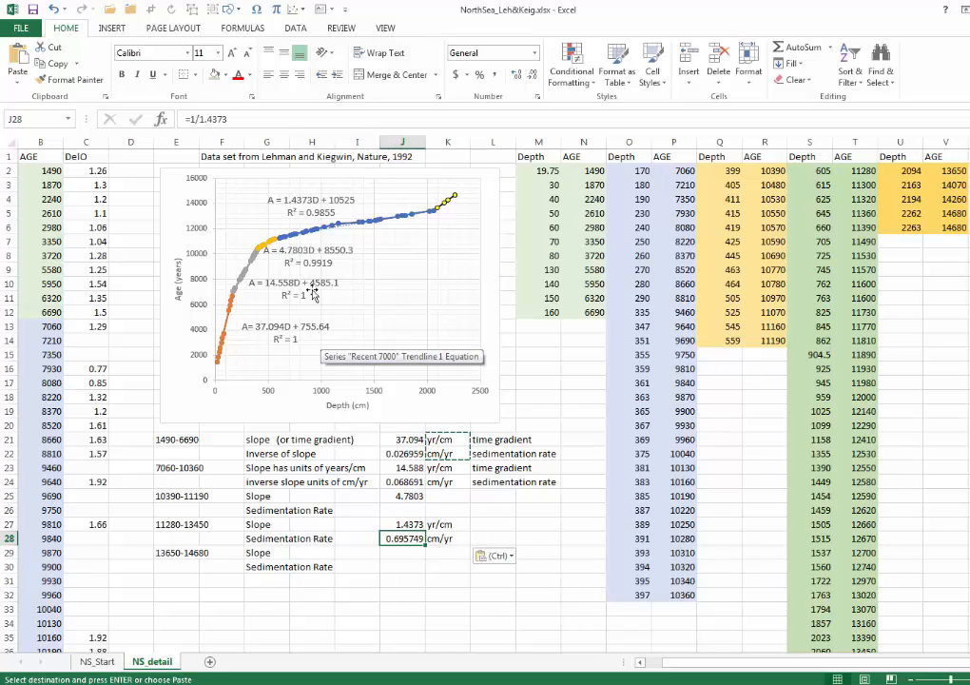
mouse_move(314, 257)
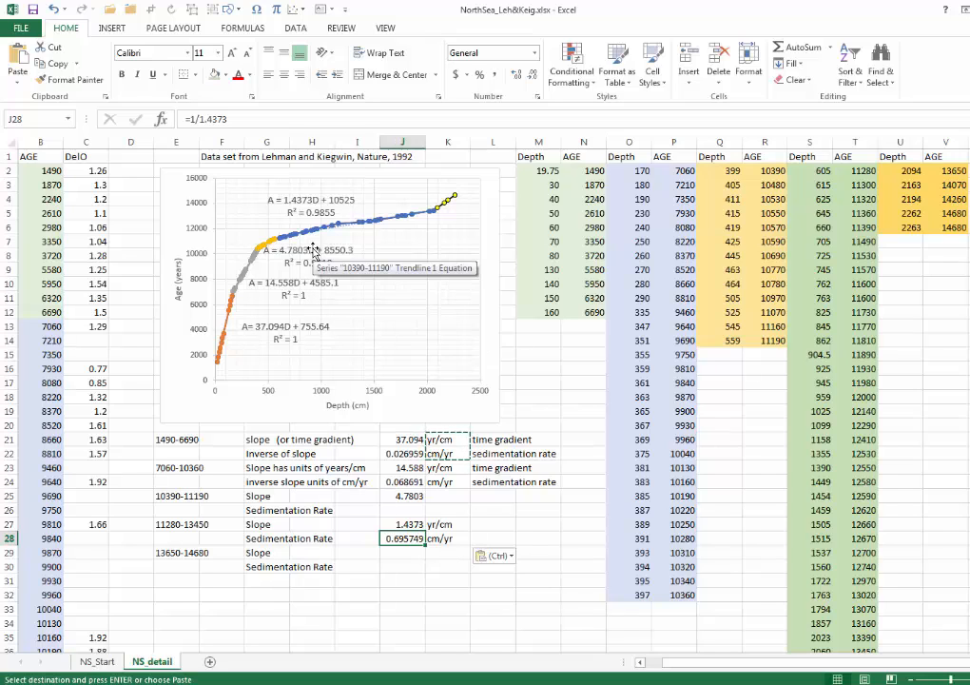